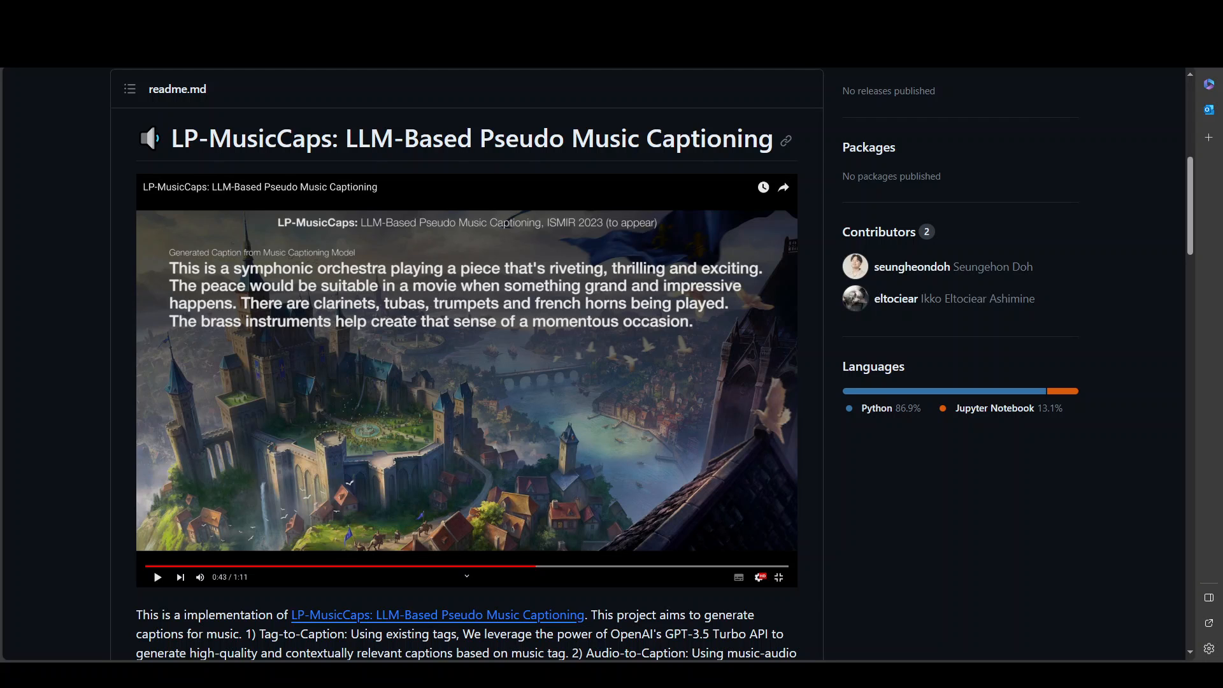
Scroll the readme and reveal the repository's clone and download options under Code
{"action": "scroll", "scroll_direction": "down", "scroll_amount": 3}
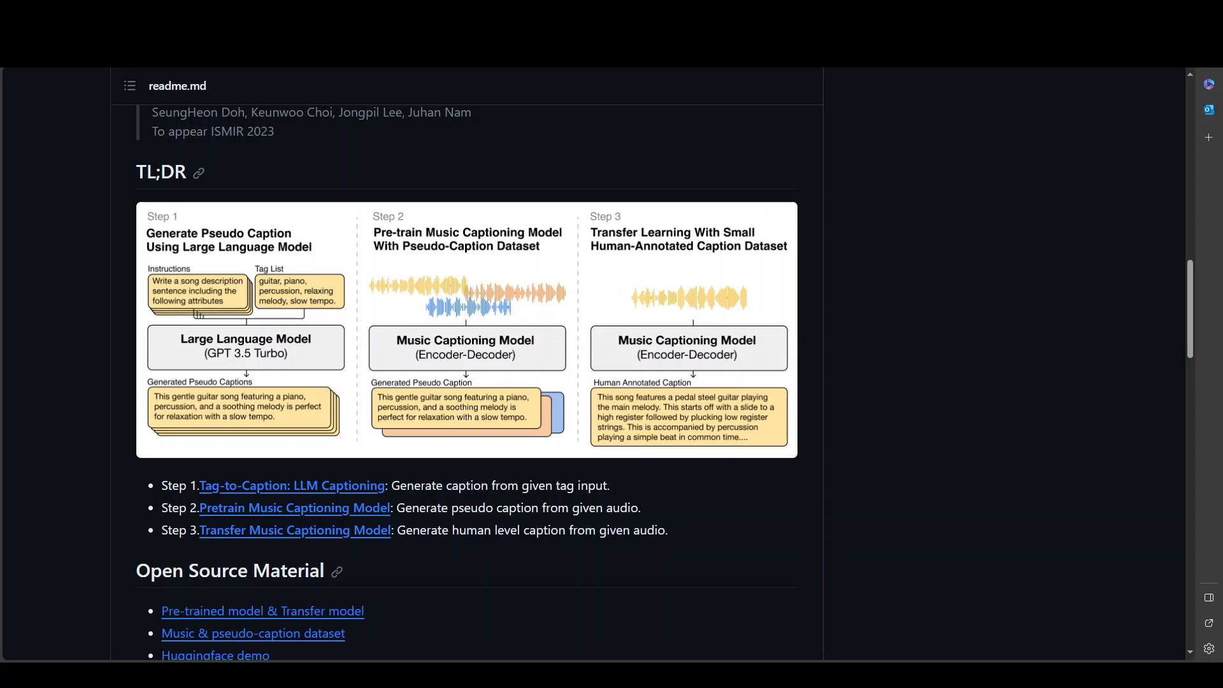
{"action": "mouse_move", "coordinate": [780, 218]}
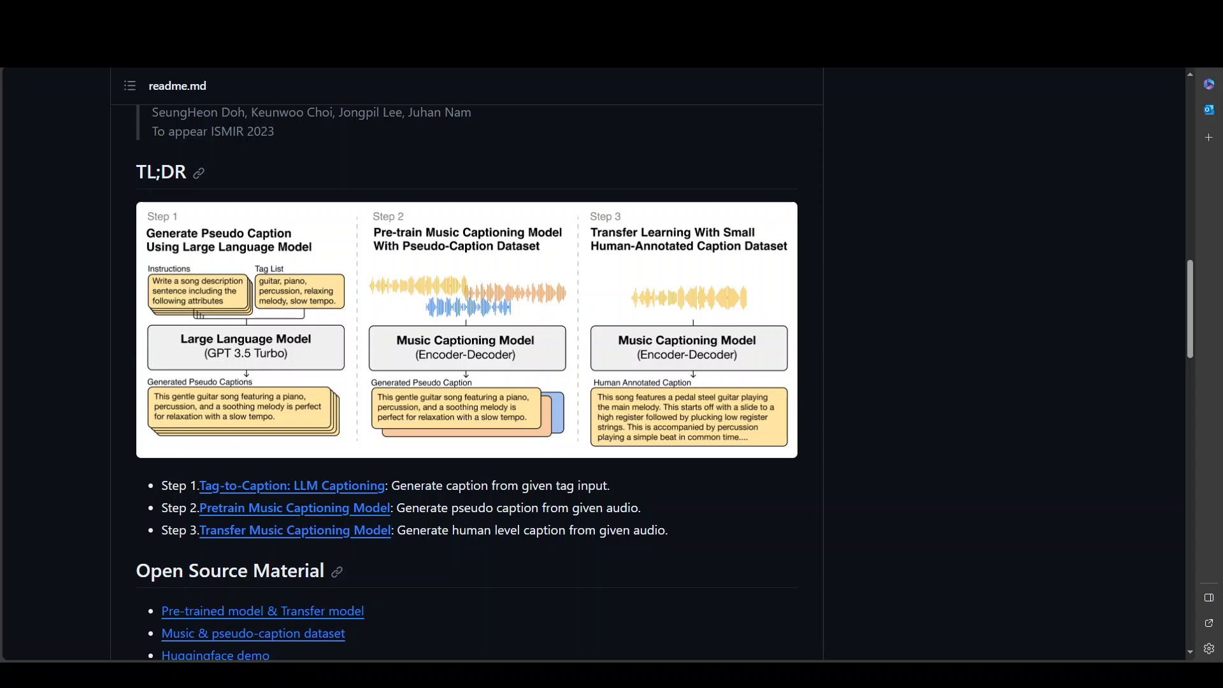
{"action": "scroll", "scroll_direction": "down", "scroll_amount": 3}
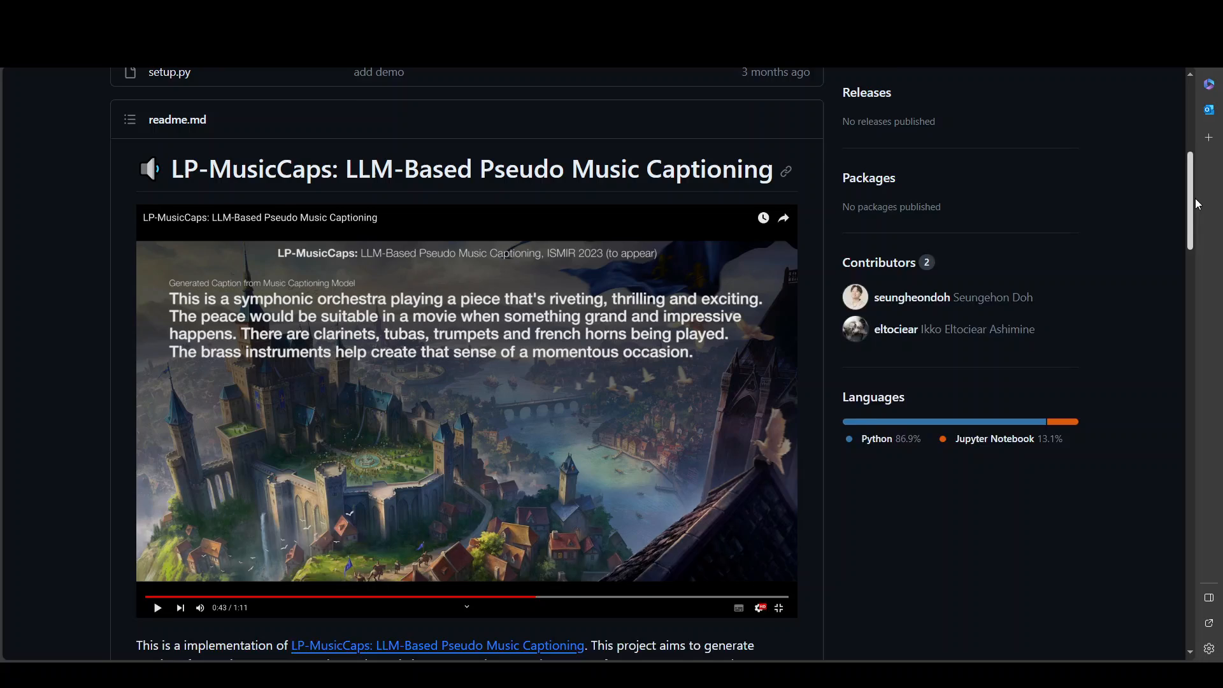
{"action": "scroll", "scroll_direction": "up", "scroll_amount": 3}
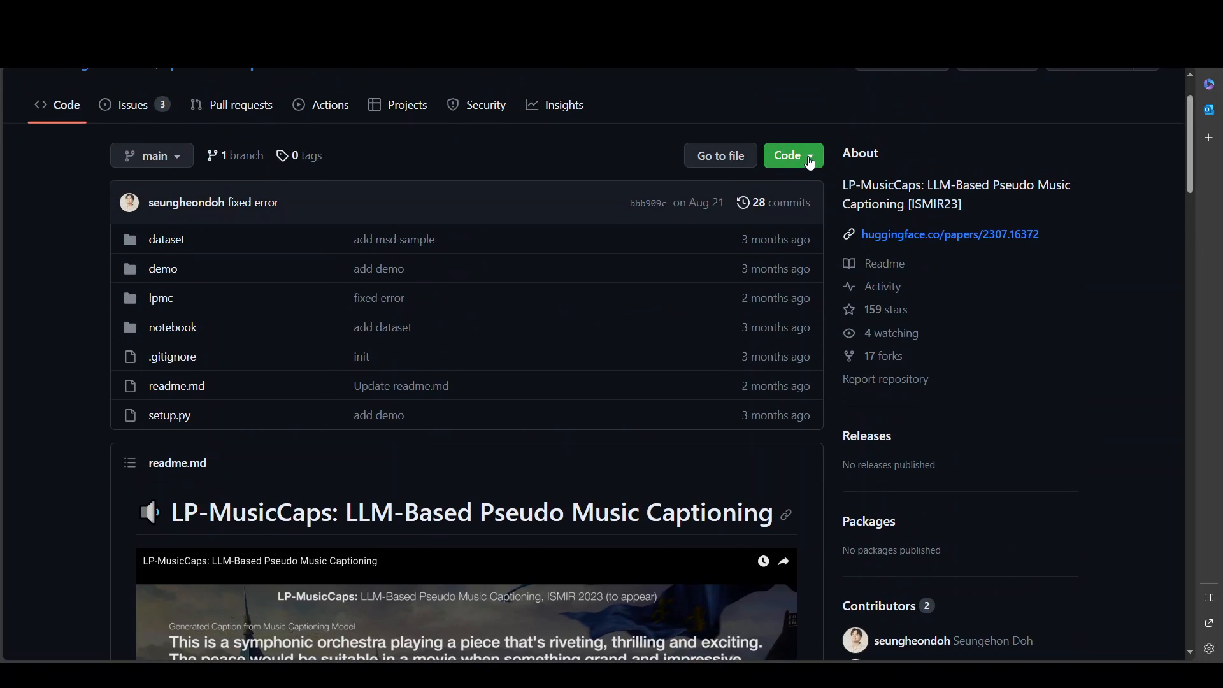
{"action": "left_click", "coordinate": [791, 155]}
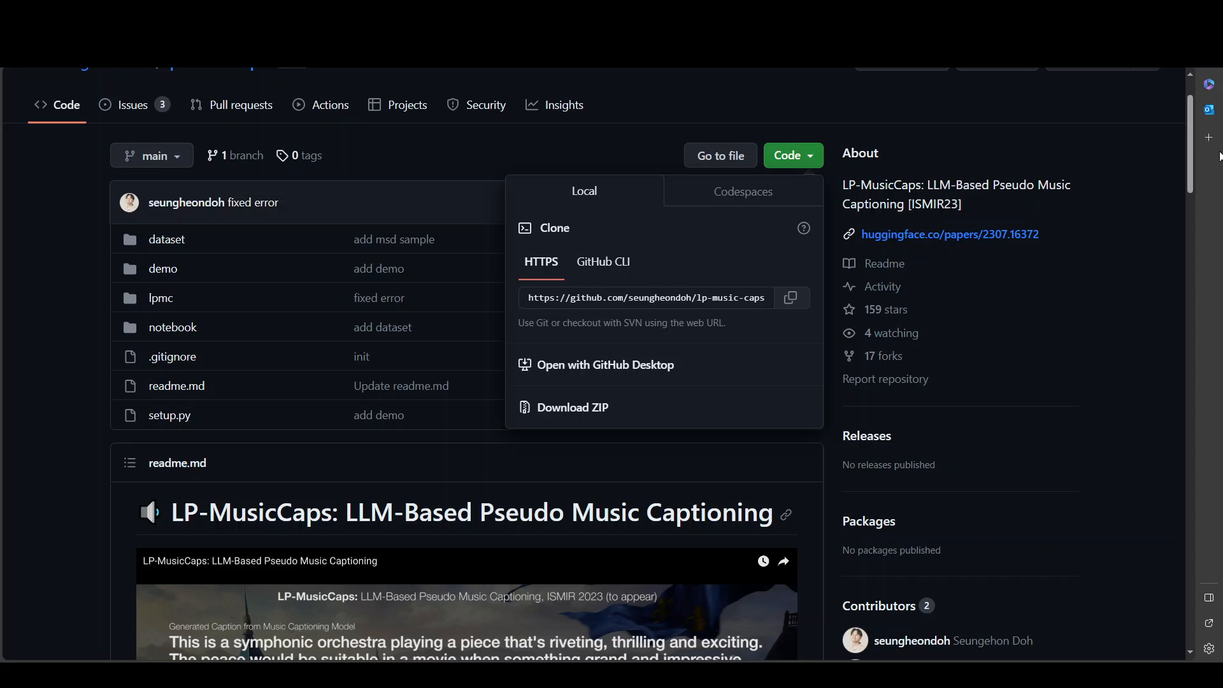
Reach the Installation and Quick Start: Tag to Caption sections and select the run.py command
{"action": "scroll", "scroll_direction": "down", "scroll_amount": 3}
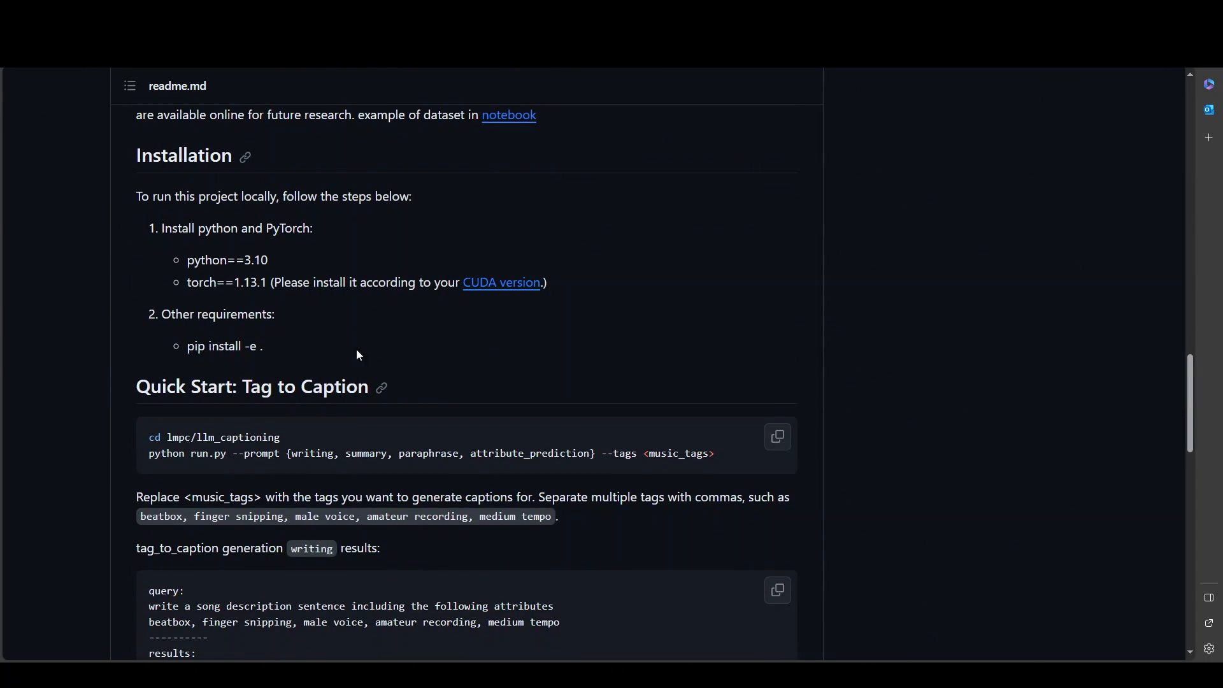
{"action": "mouse_move", "coordinate": [270, 265]}
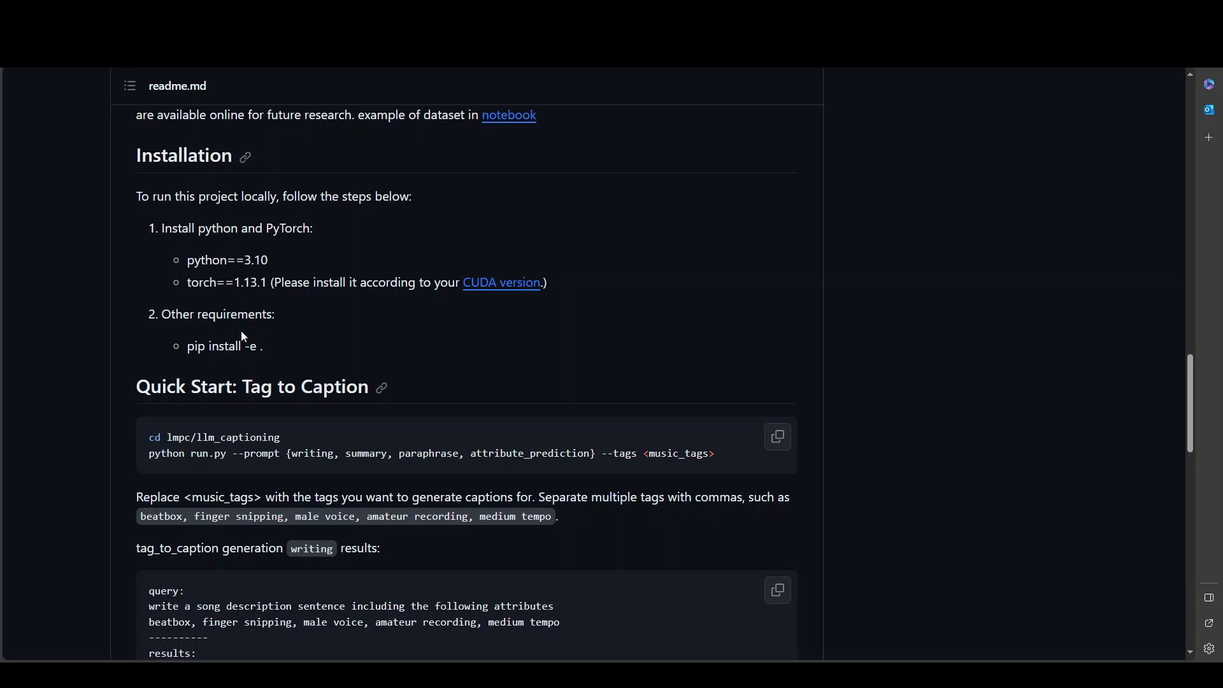
{"action": "mouse_move", "coordinate": [195, 360]}
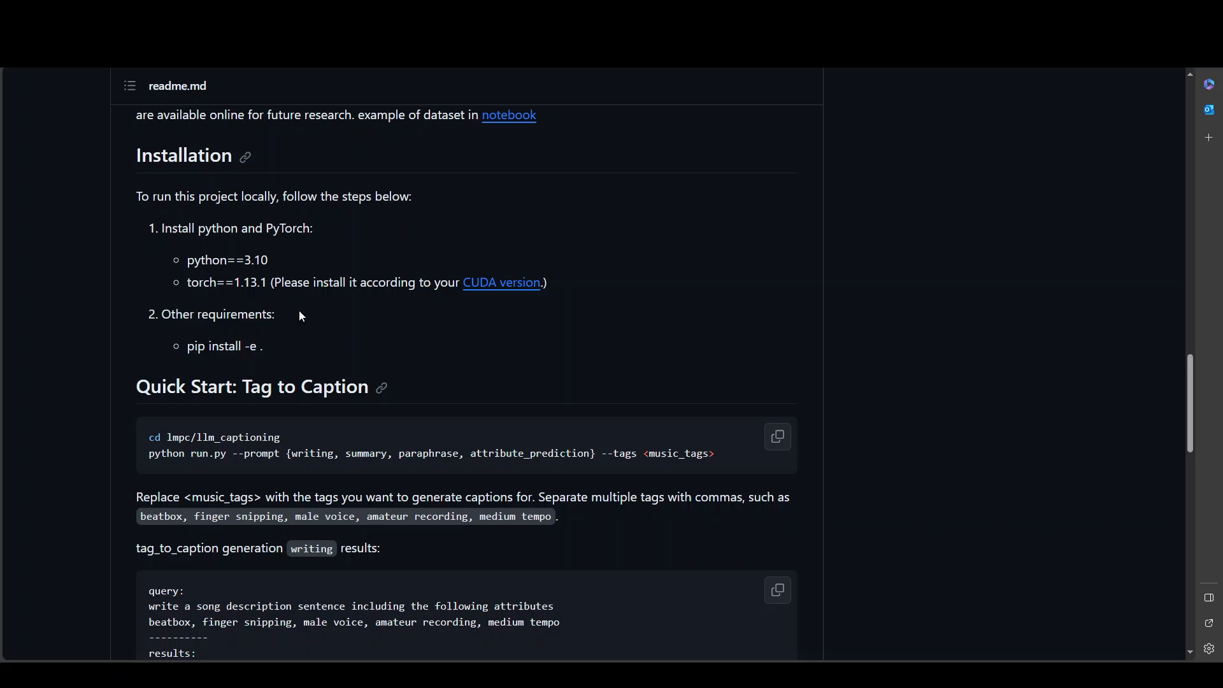
{"action": "mouse_move", "coordinate": [246, 357]}
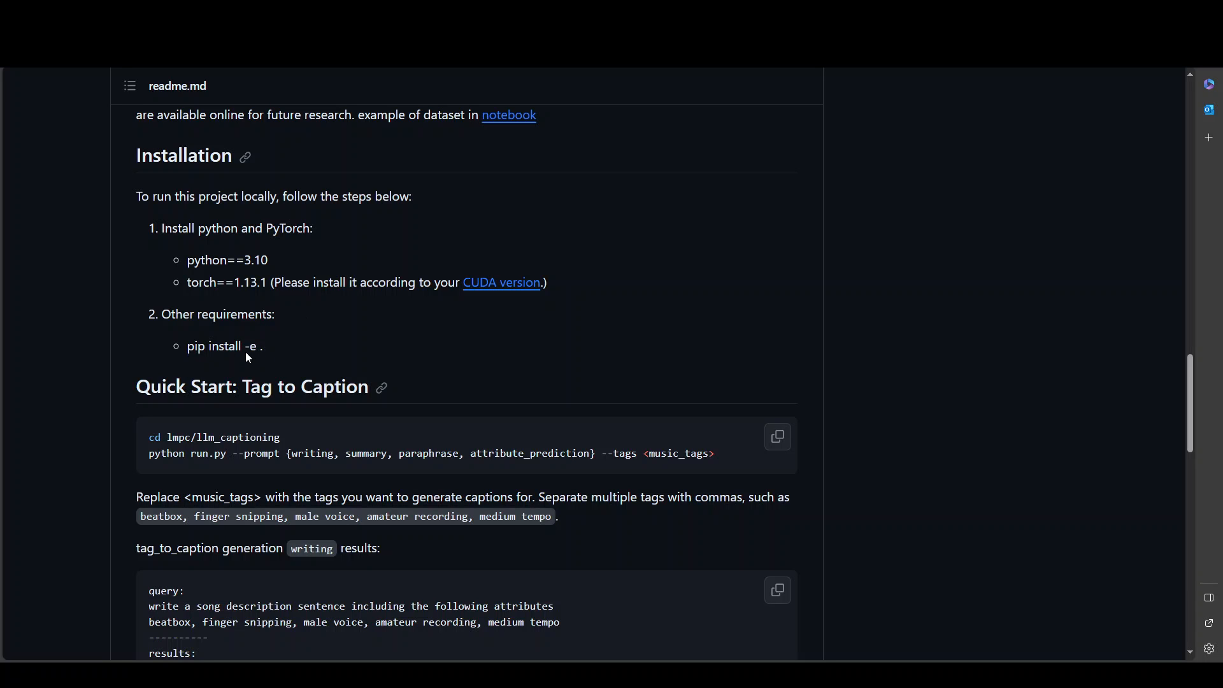
{"action": "mouse_move", "coordinate": [152, 441]}
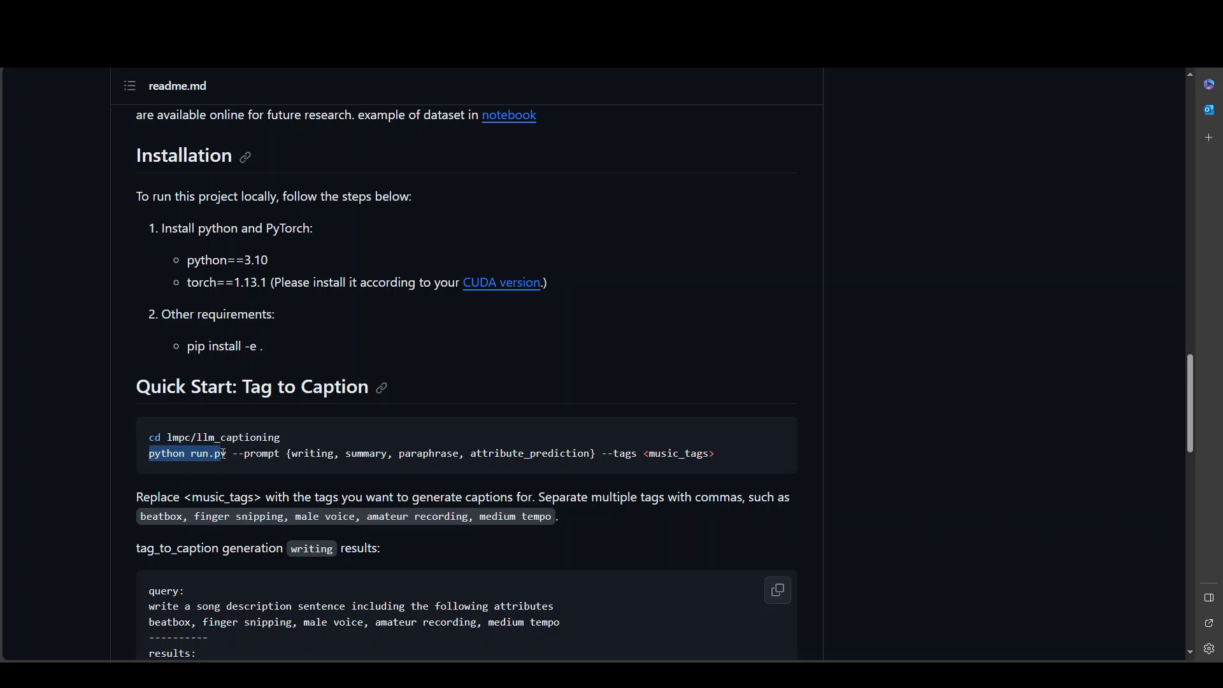
{"action": "left_click_drag", "start_coordinate": [222, 454], "coordinate": [460, 453]}
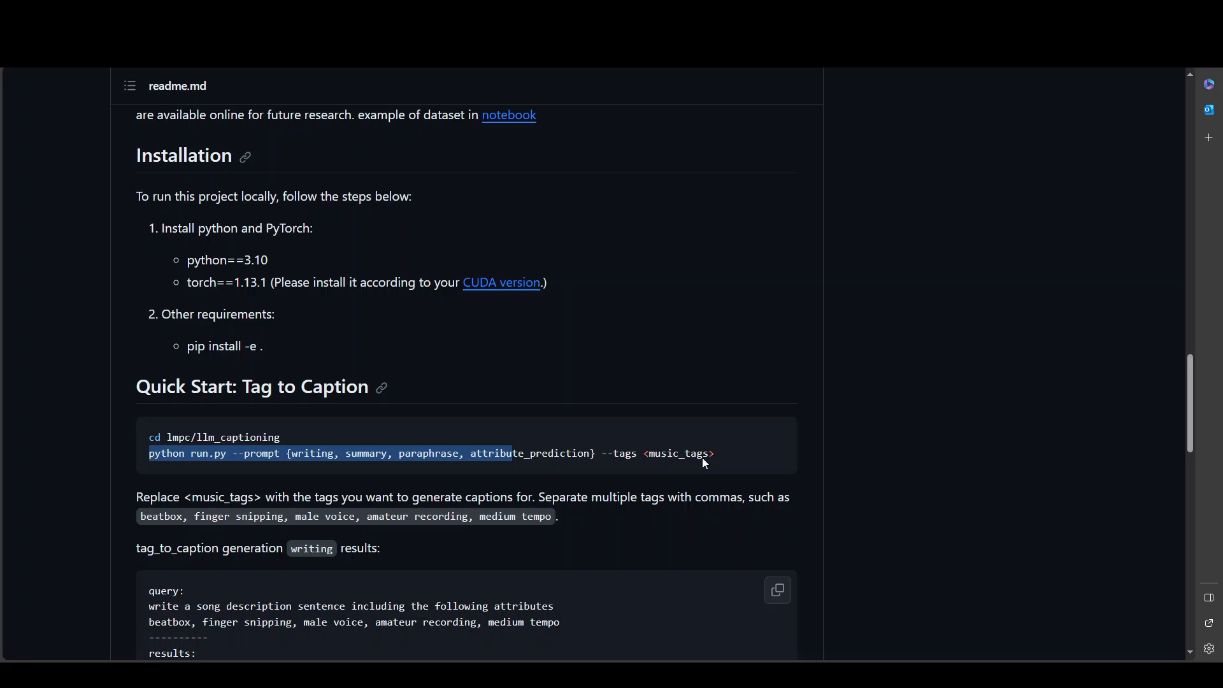
{"action": "mouse_move", "coordinate": [675, 476]}
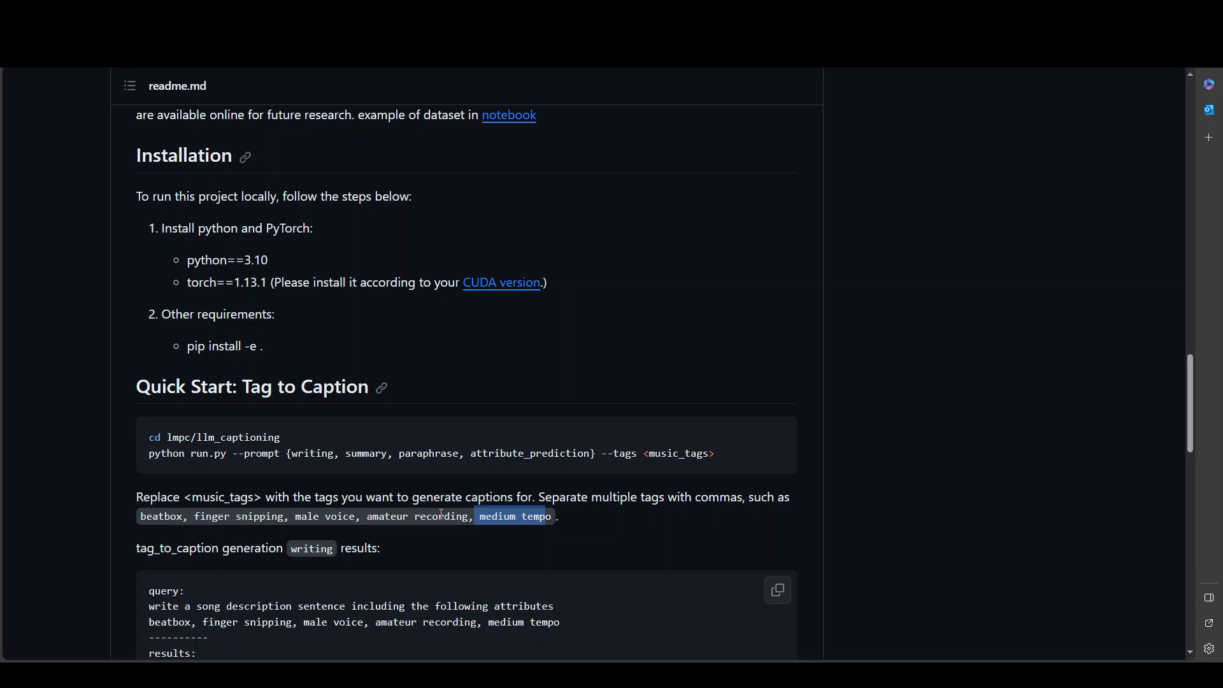
{"action": "mouse_move", "coordinate": [935, 477]}
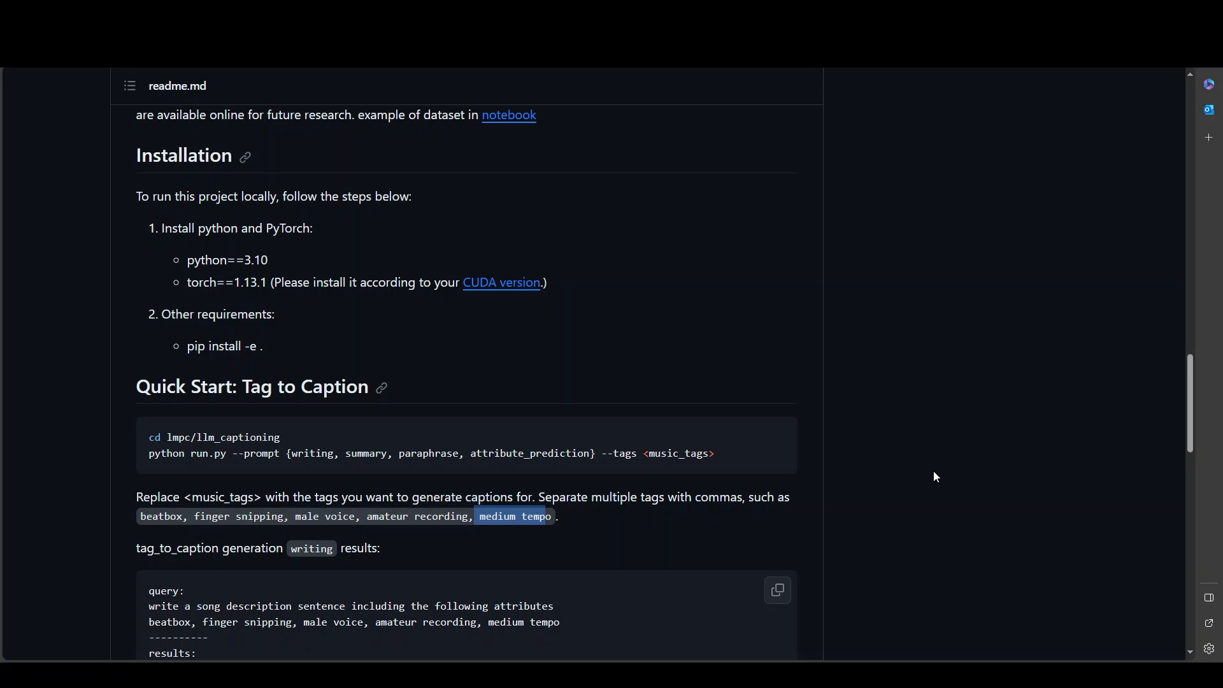
{"action": "mouse_move", "coordinate": [731, 503]}
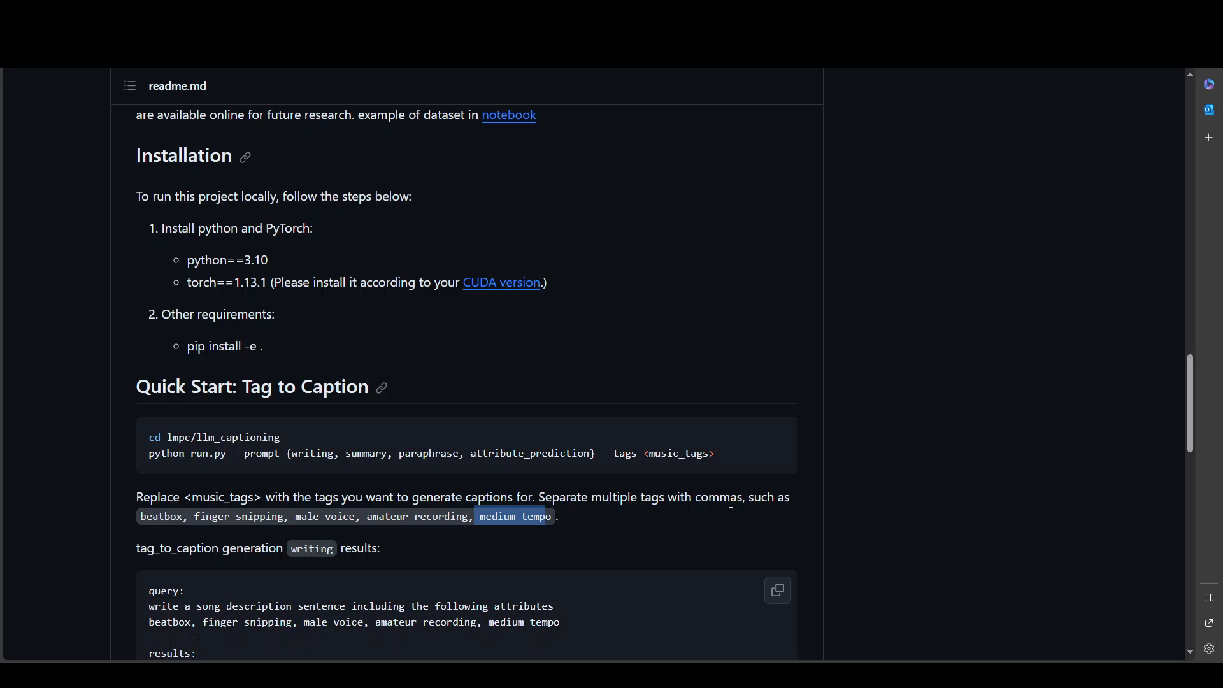
{"action": "mouse_move", "coordinate": [513, 479]}
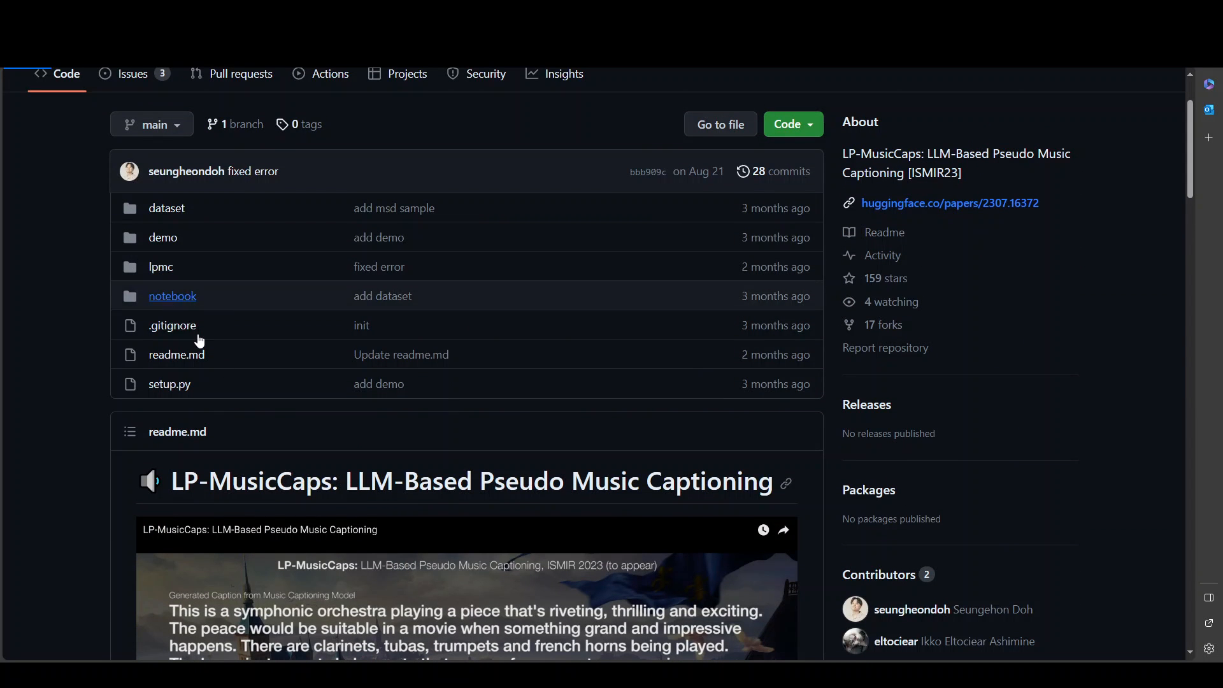
Browse lpmc/llm_captioning to see eval.py and generate.py, then return to the main readme
{"action": "left_click", "coordinate": [161, 266]}
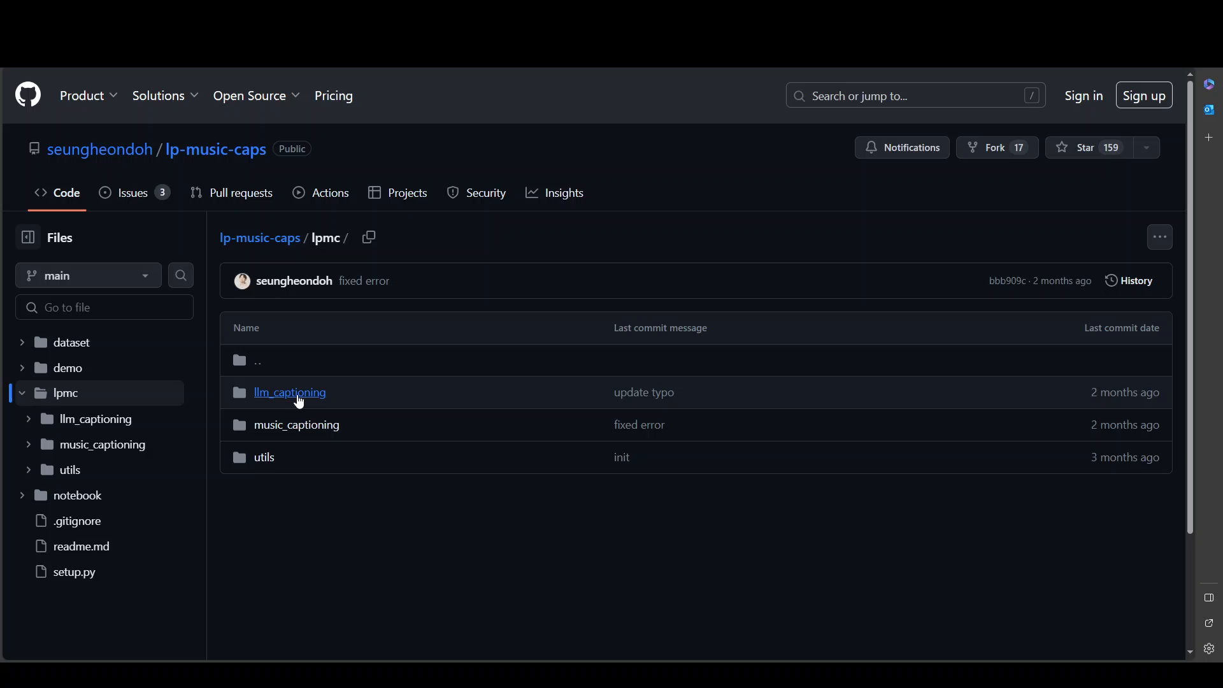
{"action": "left_click", "coordinate": [289, 392]}
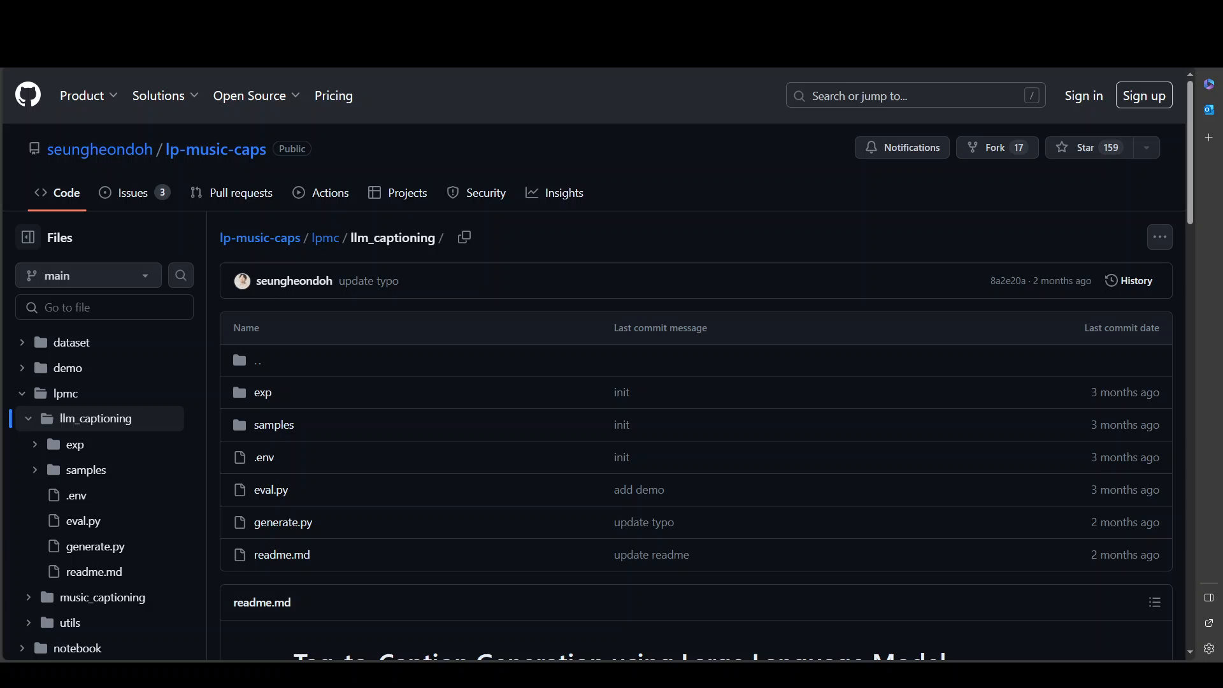
{"action": "left_click", "coordinate": [325, 238]}
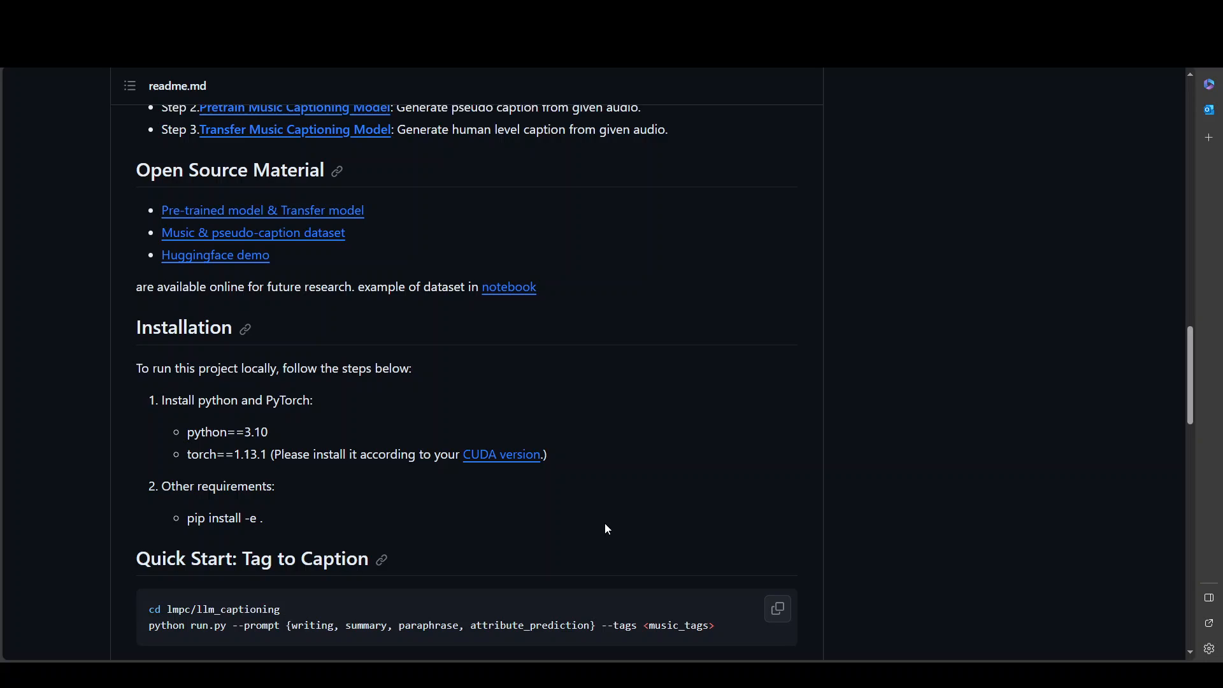
Scroll down to the Quick Start: Audio to Caption commands and sample orchestra captions
{"action": "scroll", "scroll_direction": "down", "scroll_amount": 3}
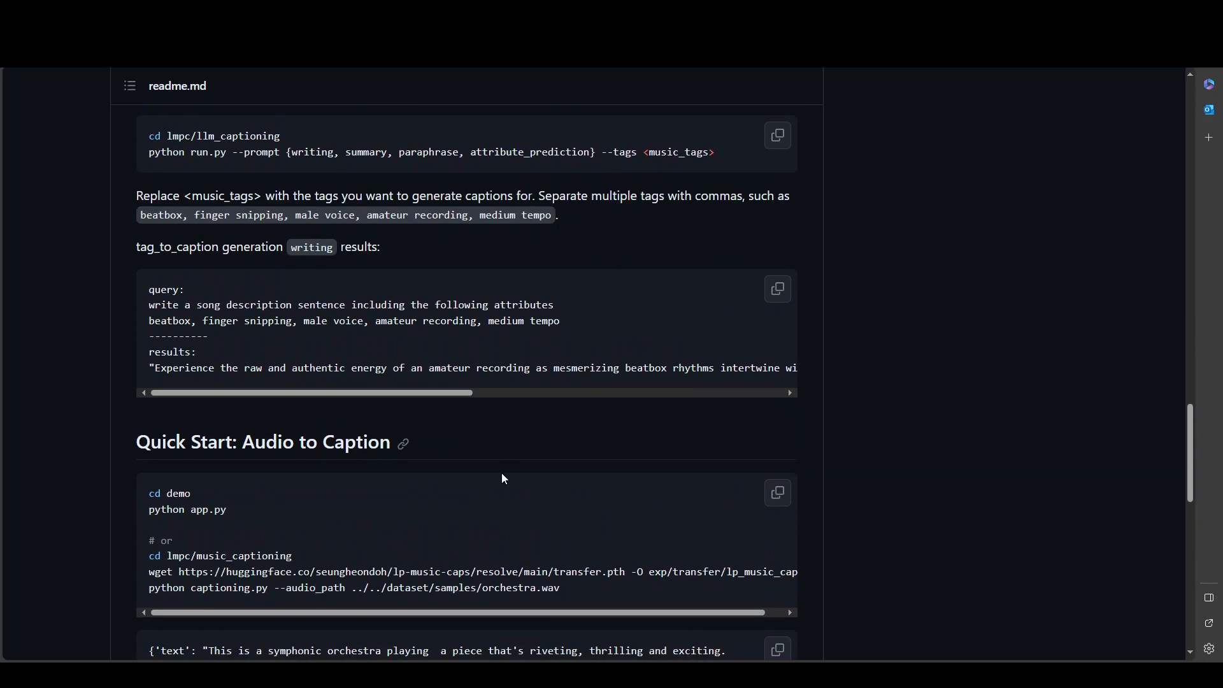
{"action": "scroll", "scroll_direction": "down", "scroll_amount": 3}
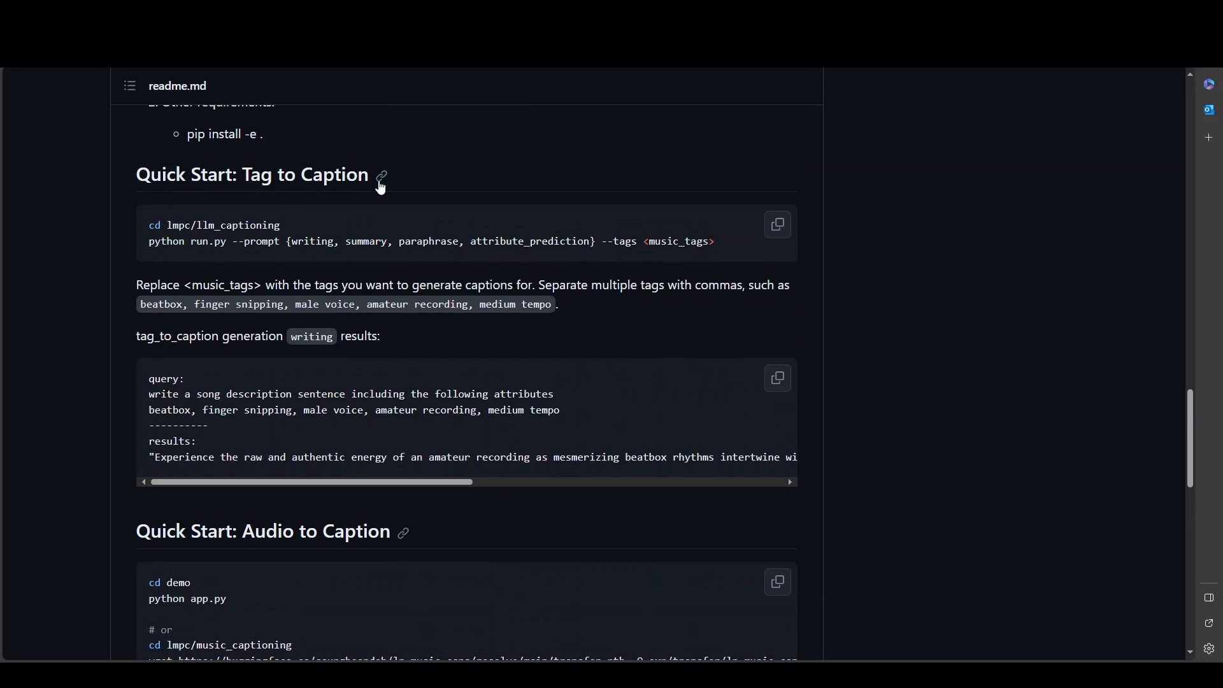
{"action": "scroll", "scroll_direction": "down", "scroll_amount": 3}
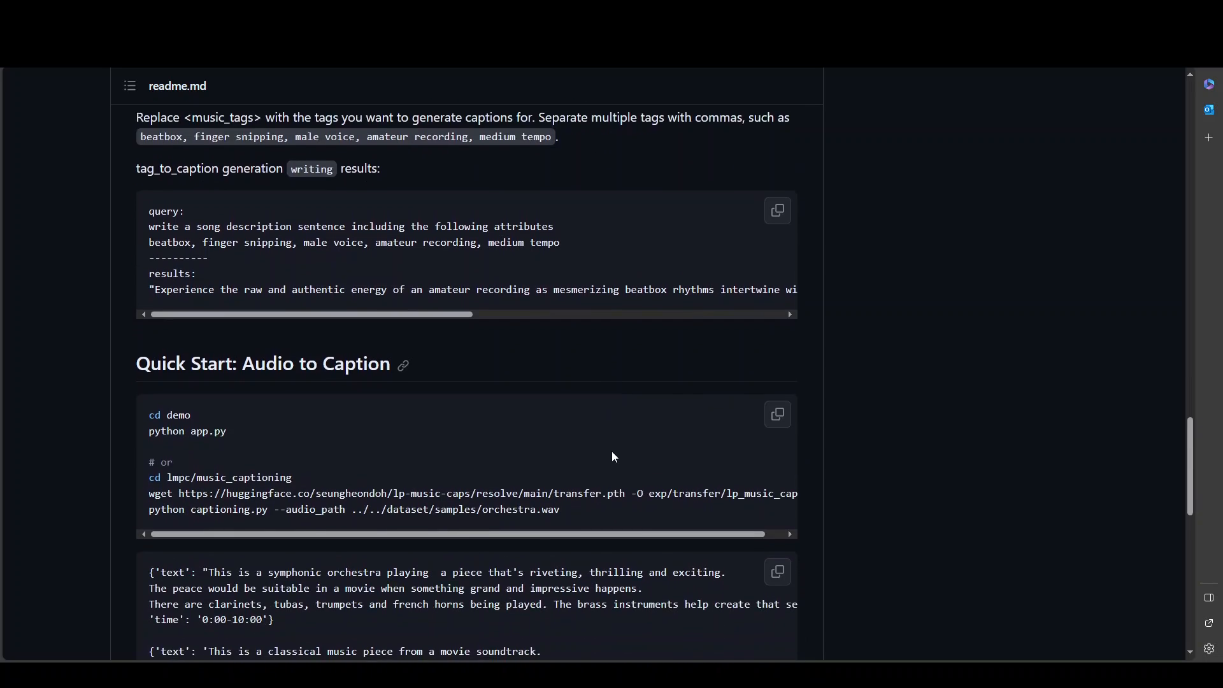
{"action": "scroll", "scroll_direction": "down", "scroll_amount": 3}
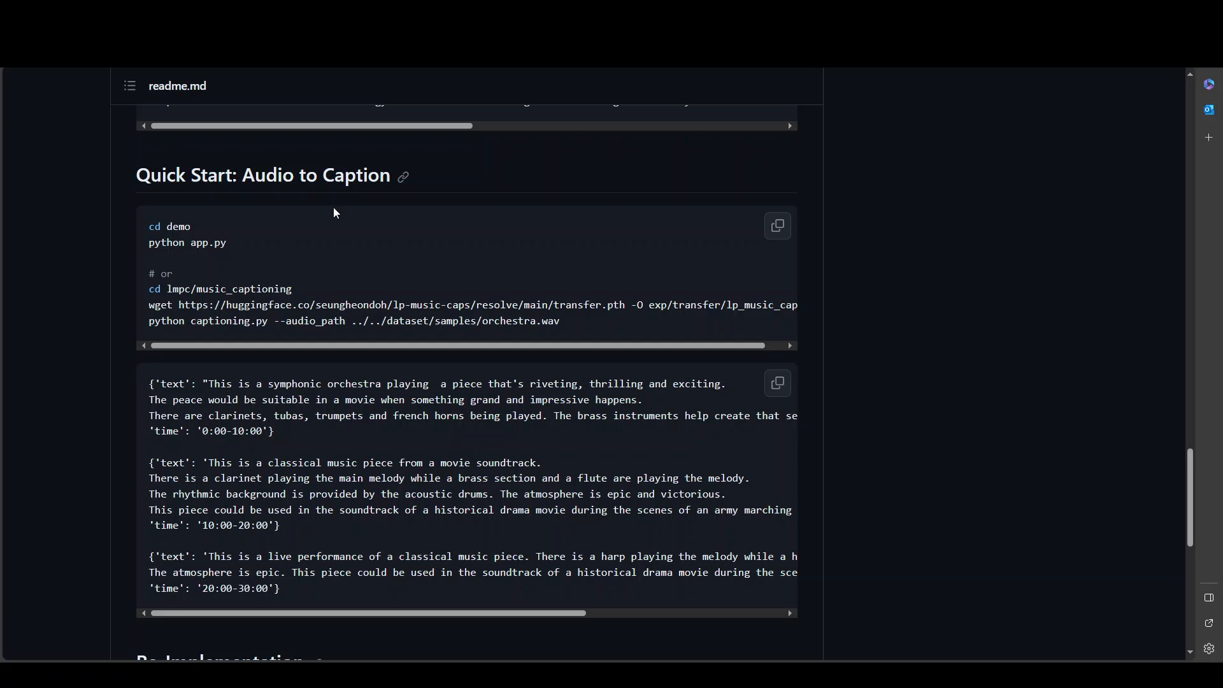
{"action": "mouse_move", "coordinate": [130, 224]}
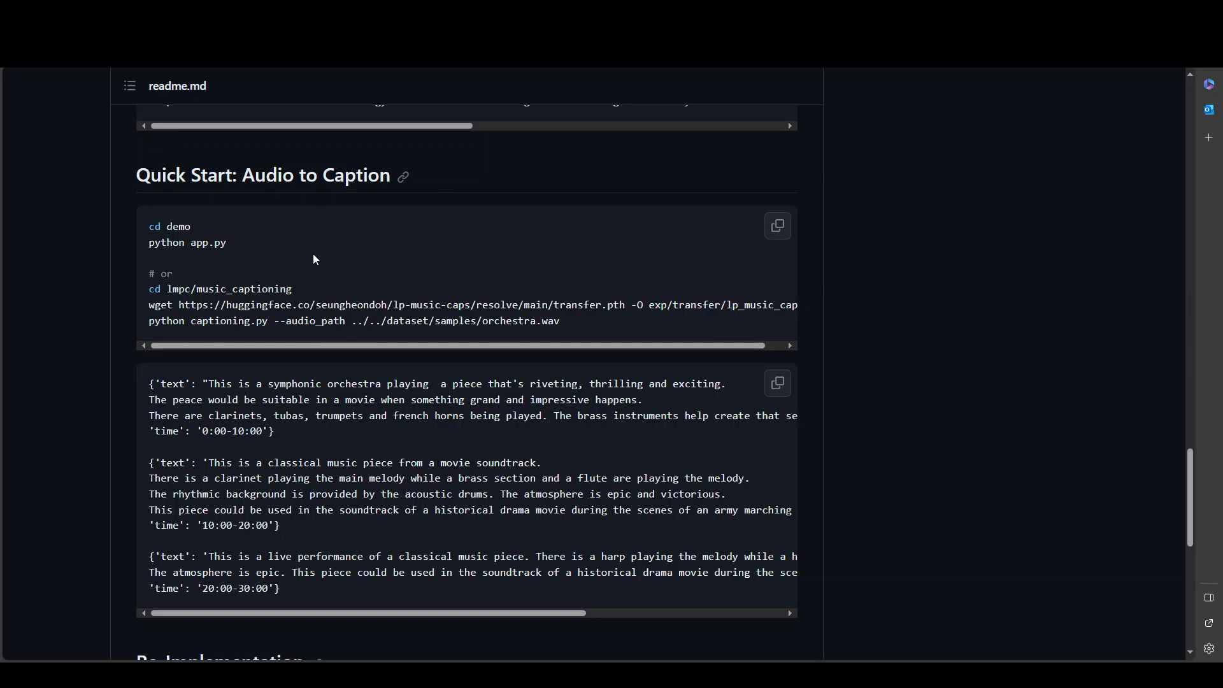
{"action": "mouse_move", "coordinate": [681, 474]}
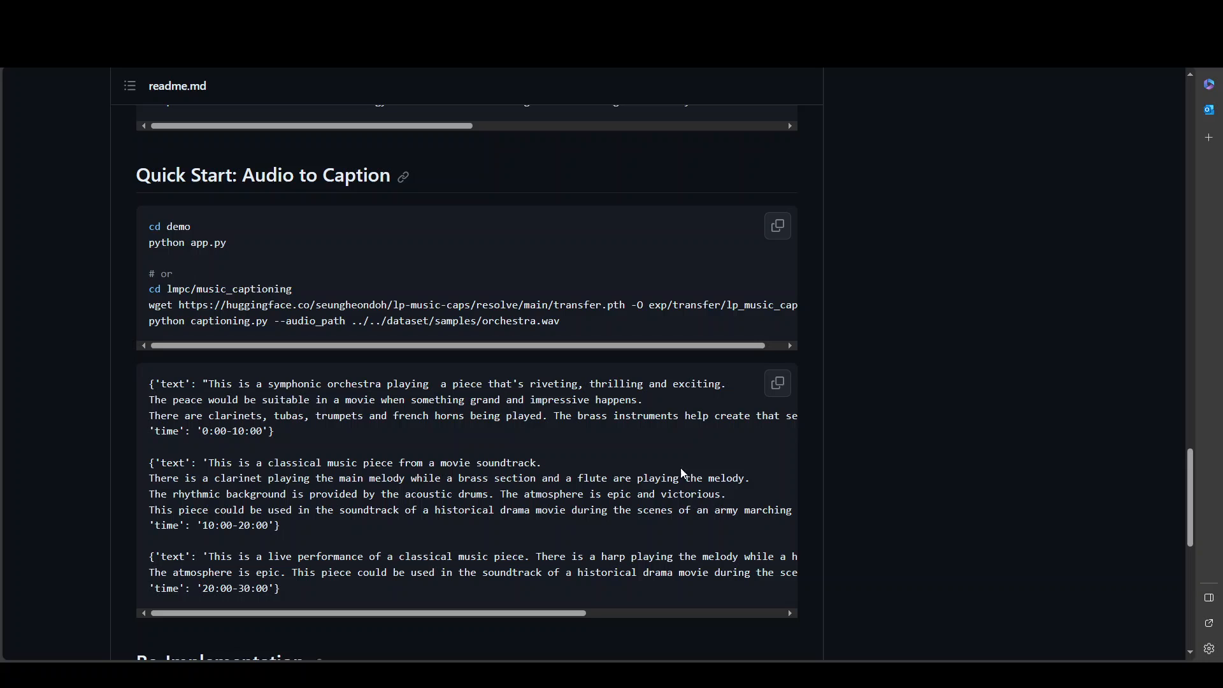
{"action": "mouse_move", "coordinate": [731, 440]}
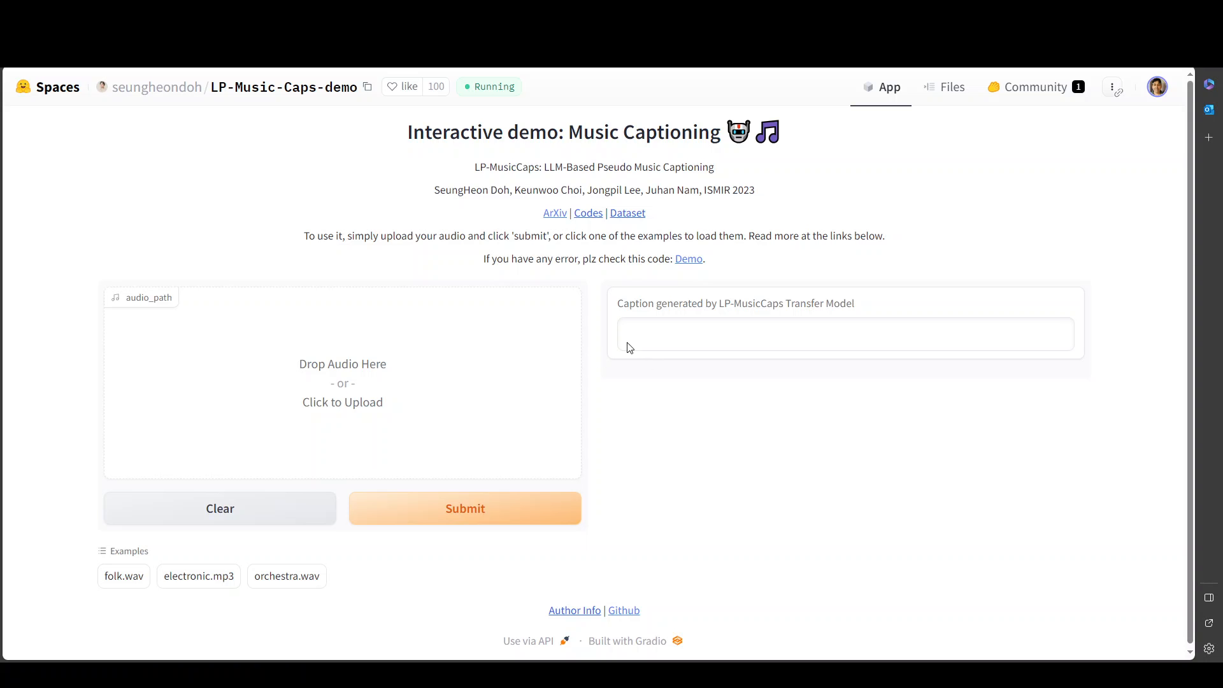
{"action": "mouse_move", "coordinate": [287, 374]}
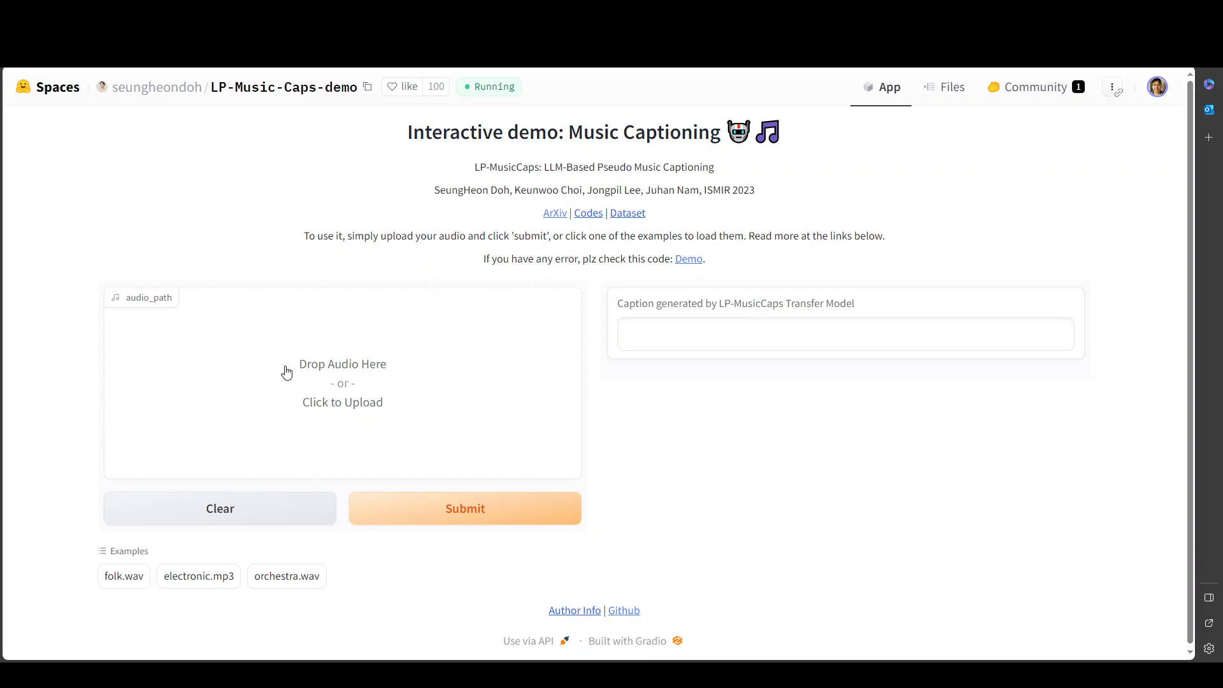
{"action": "mouse_move", "coordinate": [876, 516]}
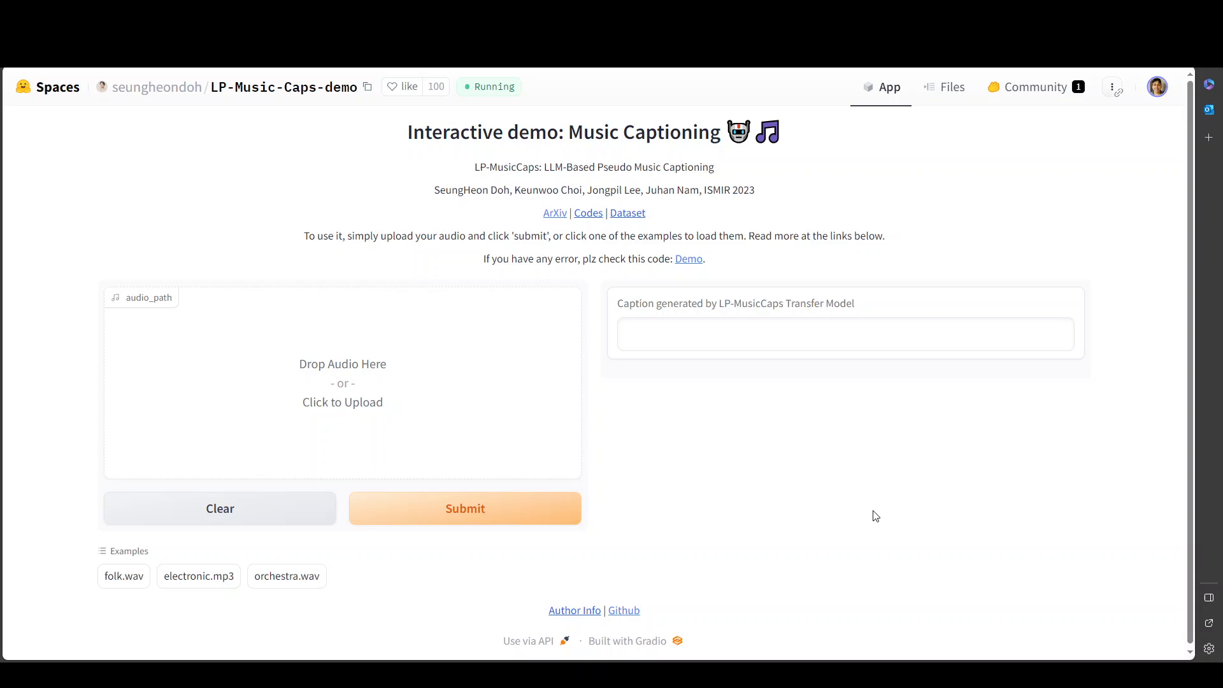
{"action": "mouse_move", "coordinate": [329, 399]}
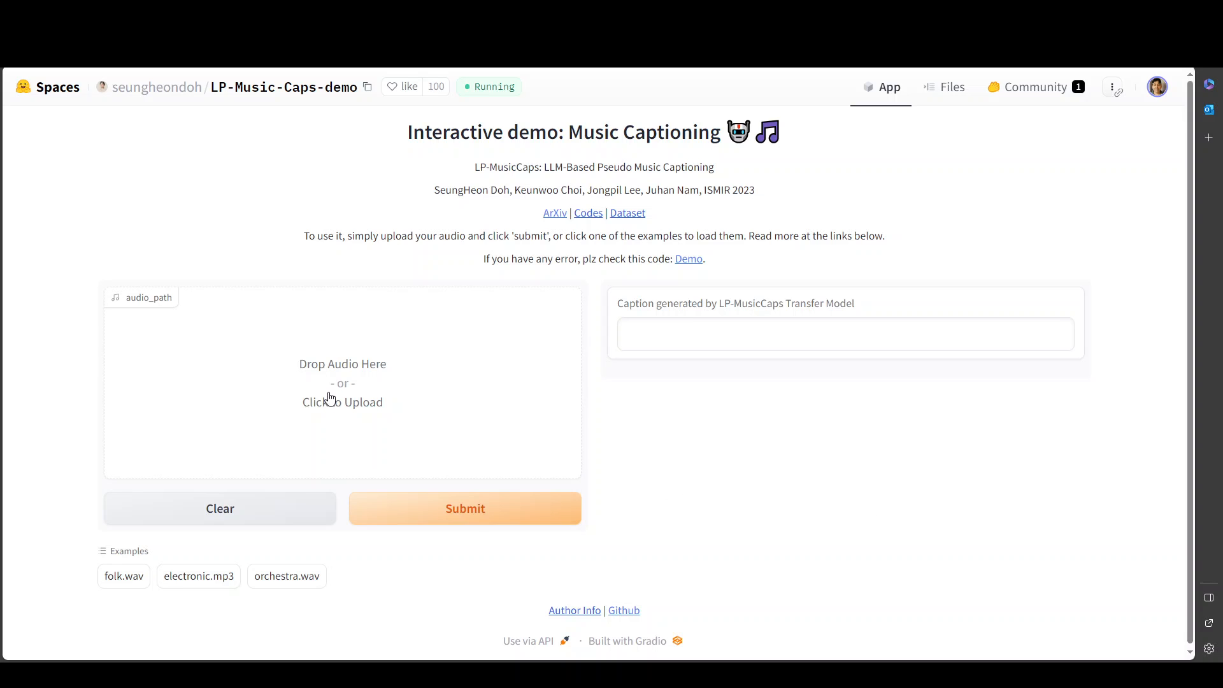
{"action": "mouse_move", "coordinate": [877, 428]}
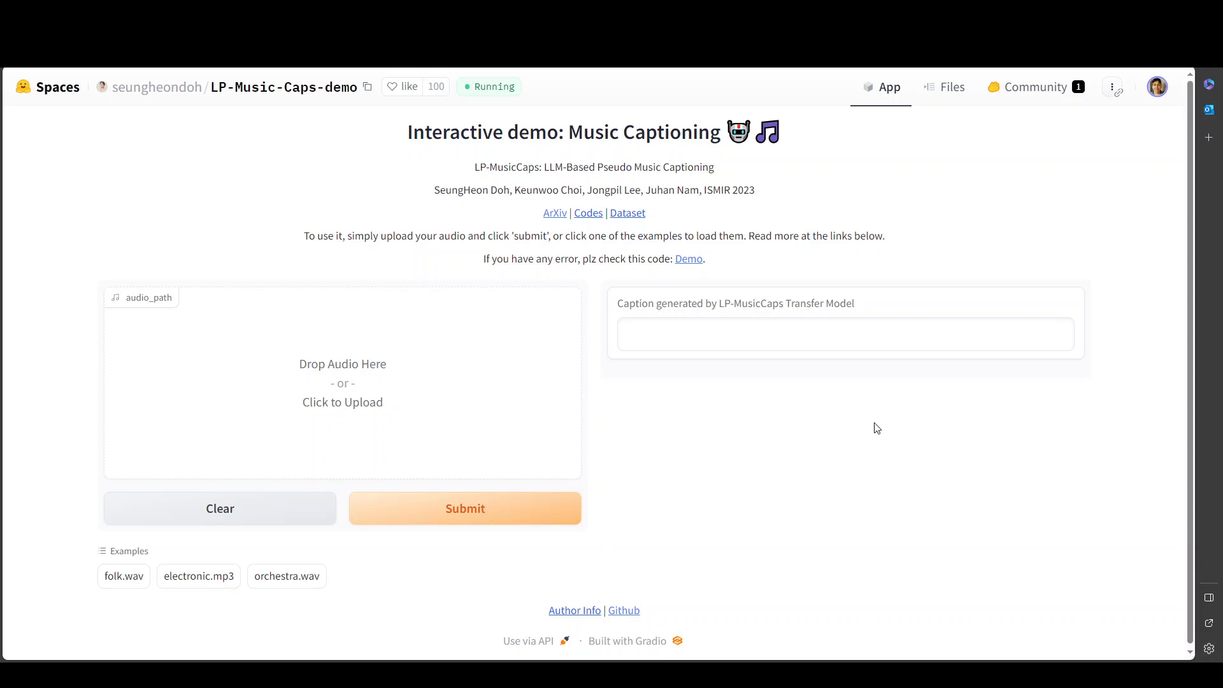
{"action": "mouse_move", "coordinate": [208, 634]}
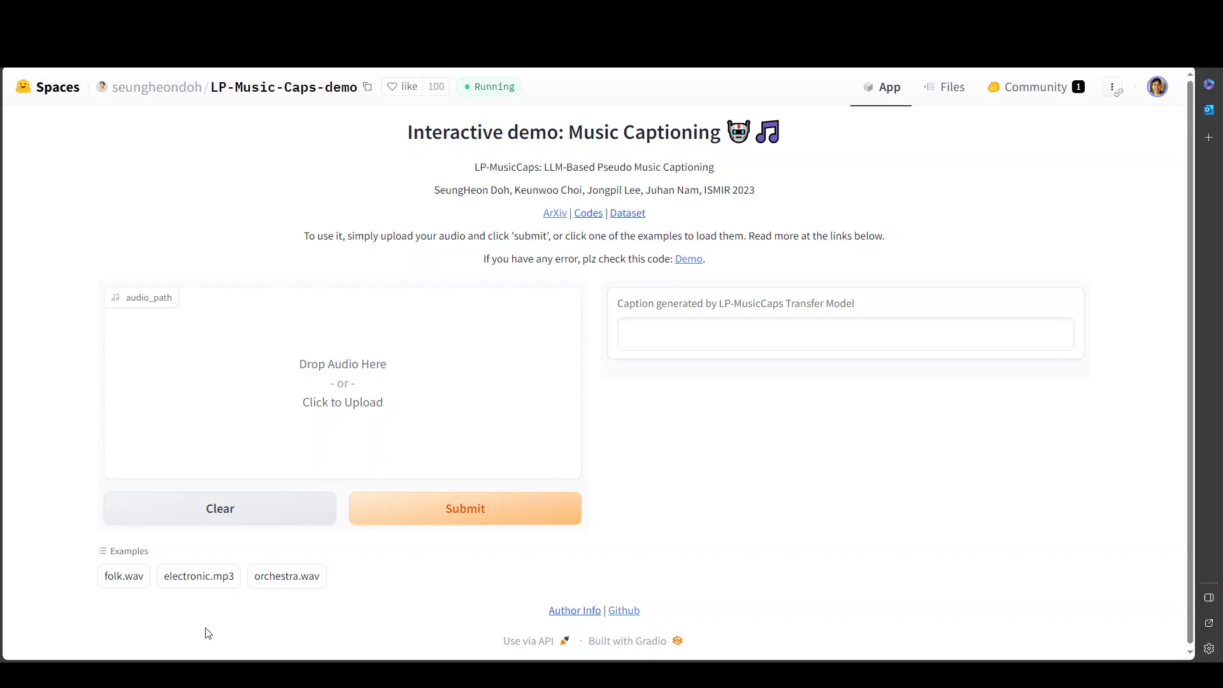
{"action": "mouse_move", "coordinate": [240, 628]}
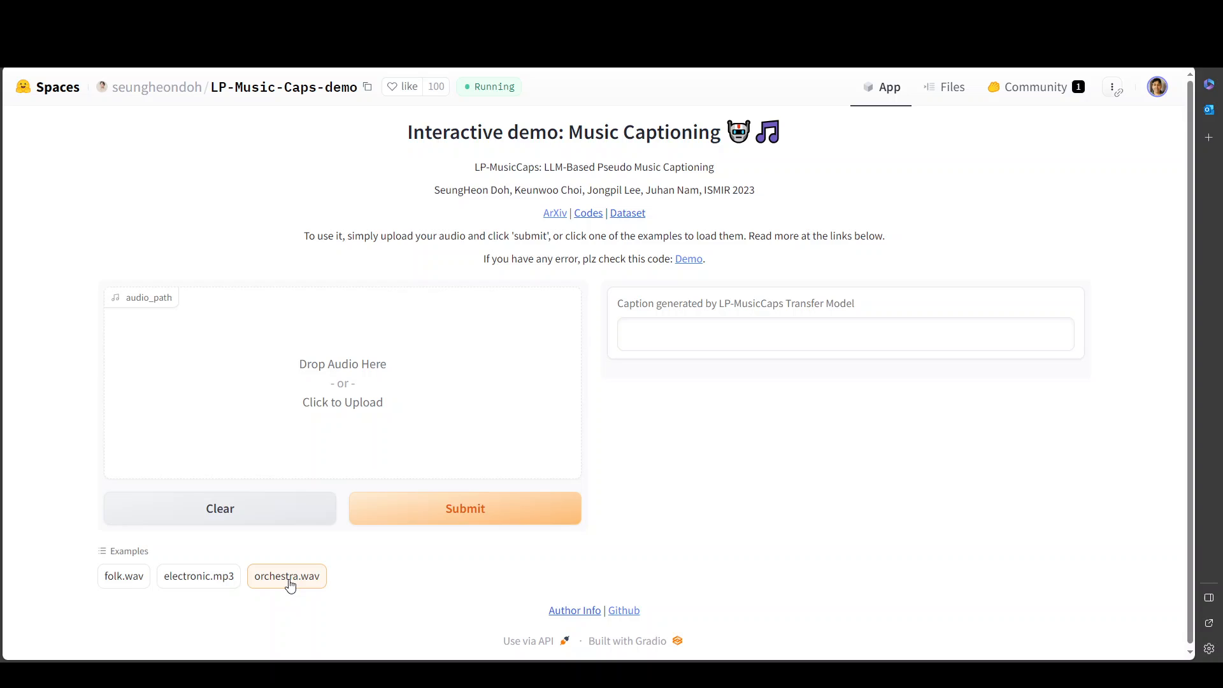
Load the orchestra, electronic and folk example clips in turn and play the folk clip
{"action": "left_click", "coordinate": [286, 576]}
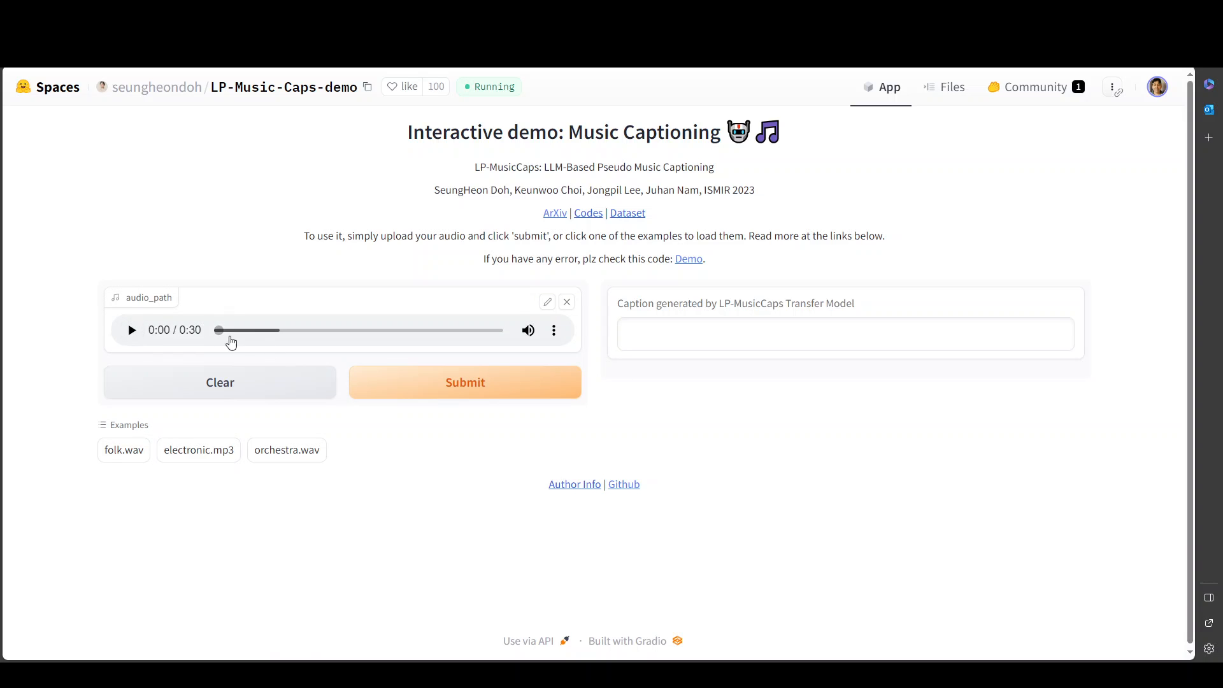
{"action": "left_click", "coordinate": [199, 450]}
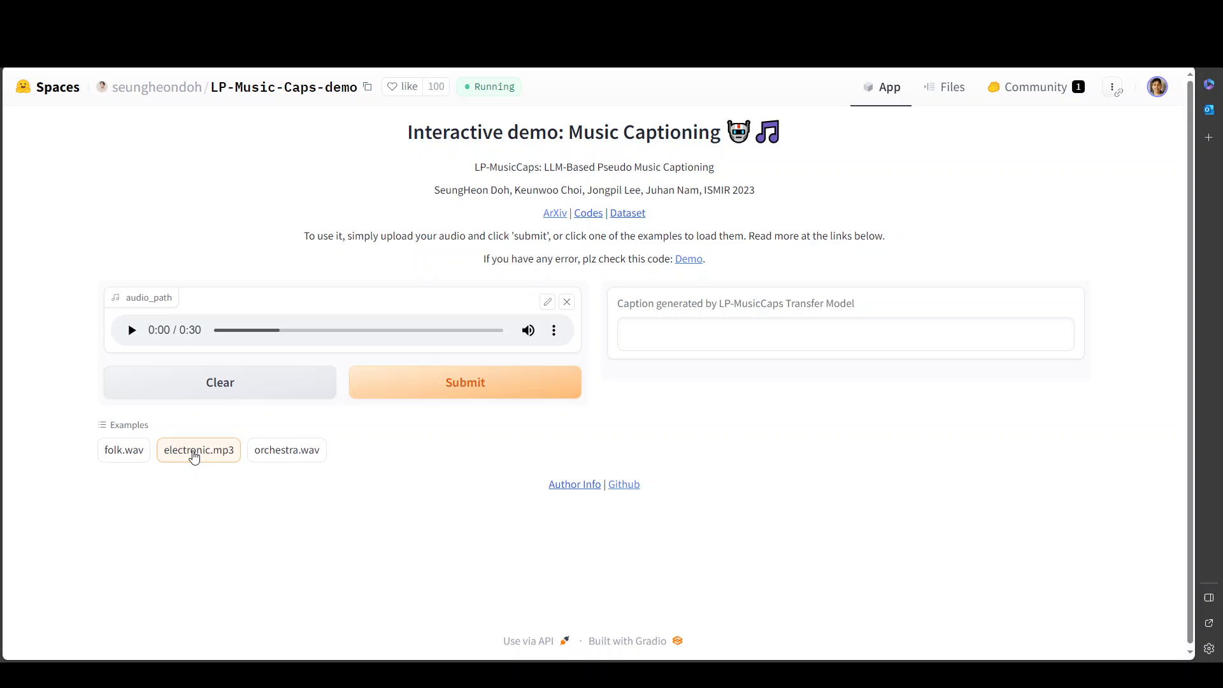
{"action": "left_click", "coordinate": [199, 449]}
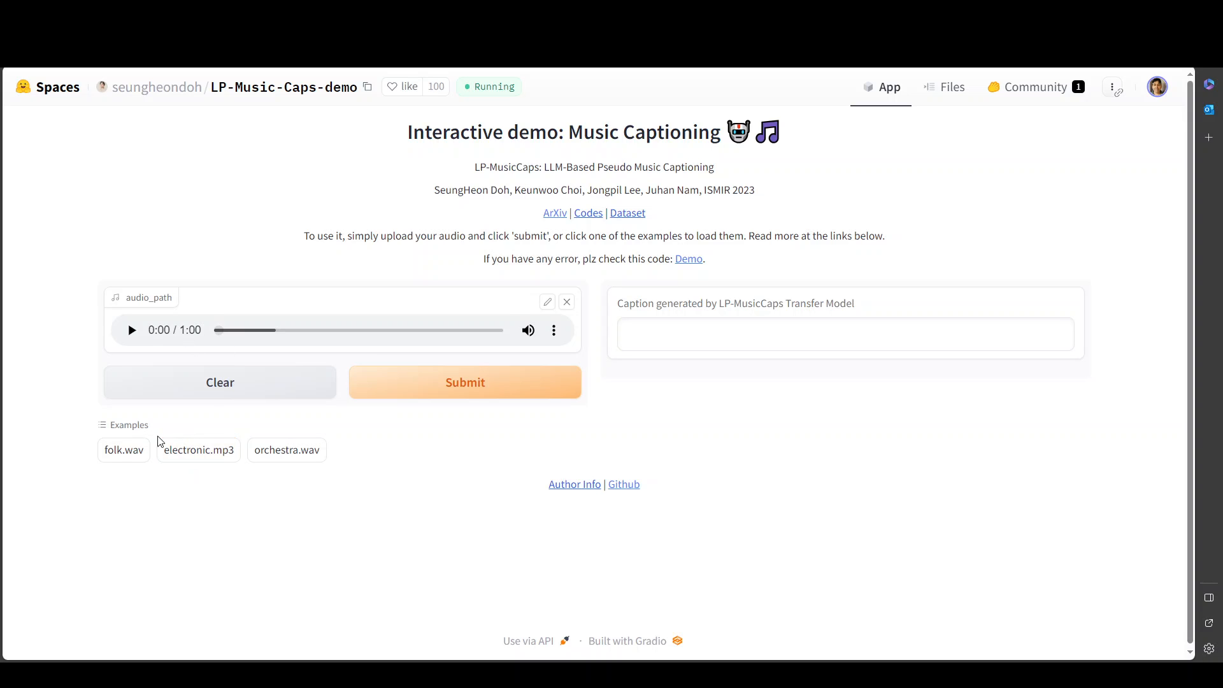
{"action": "left_click", "coordinate": [124, 450]}
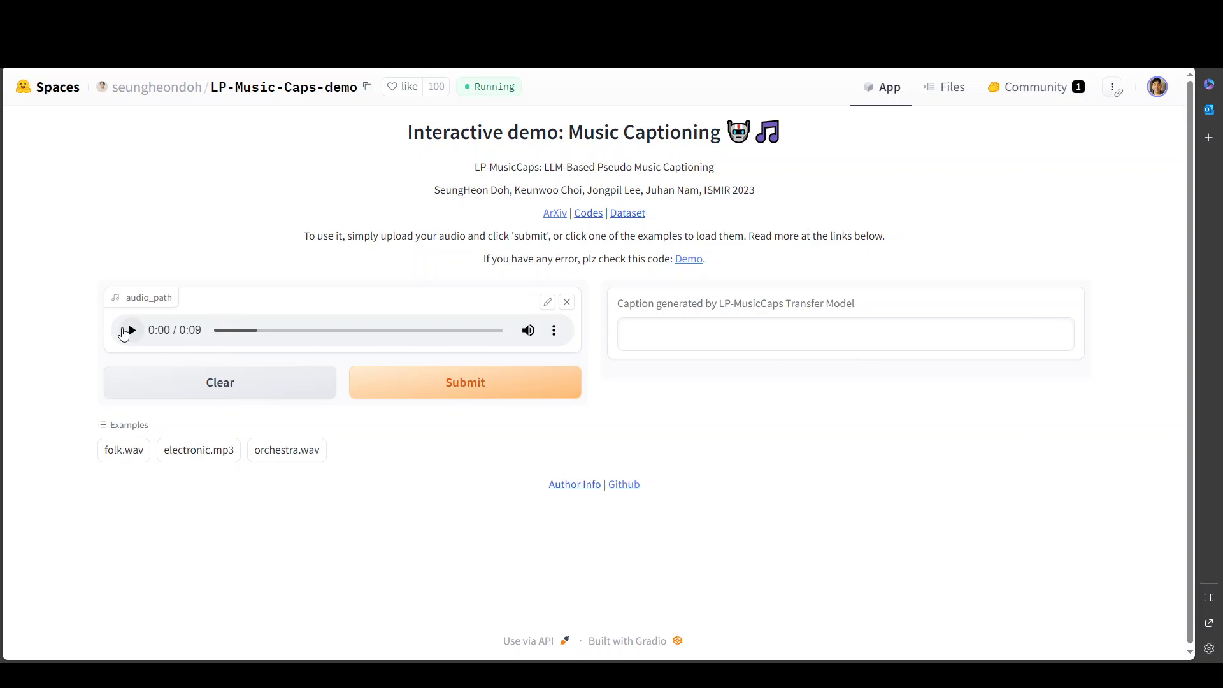
{"action": "left_click", "coordinate": [127, 330]}
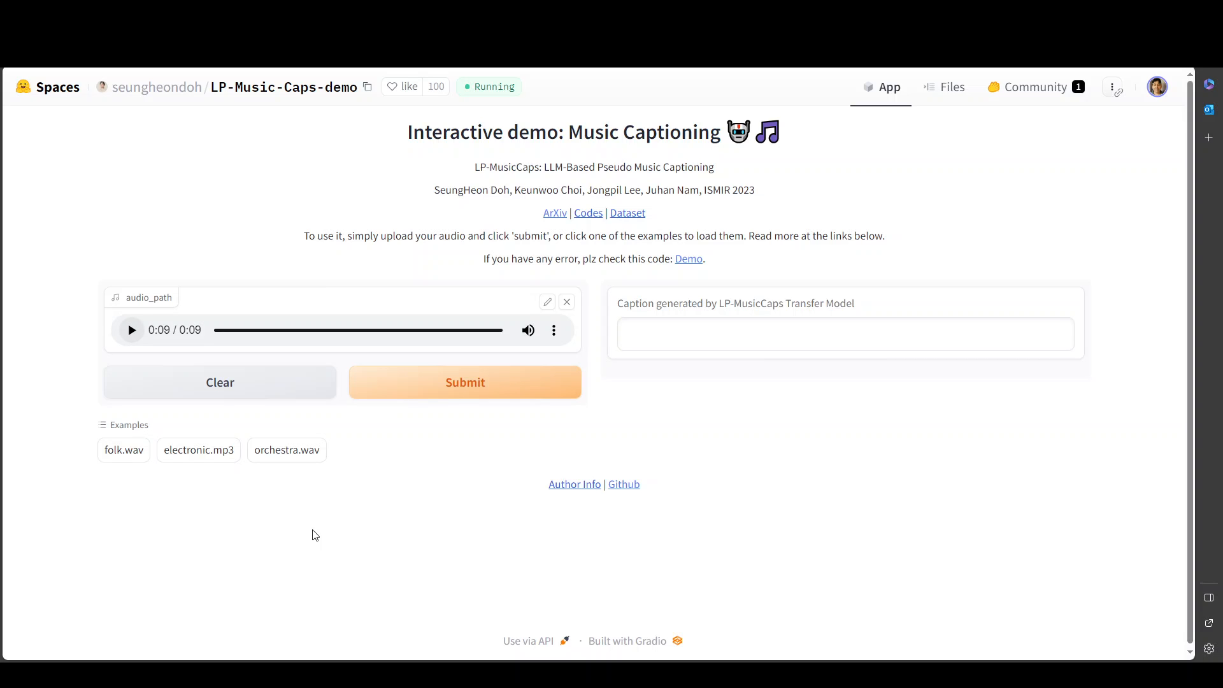
{"action": "mouse_move", "coordinate": [481, 403]}
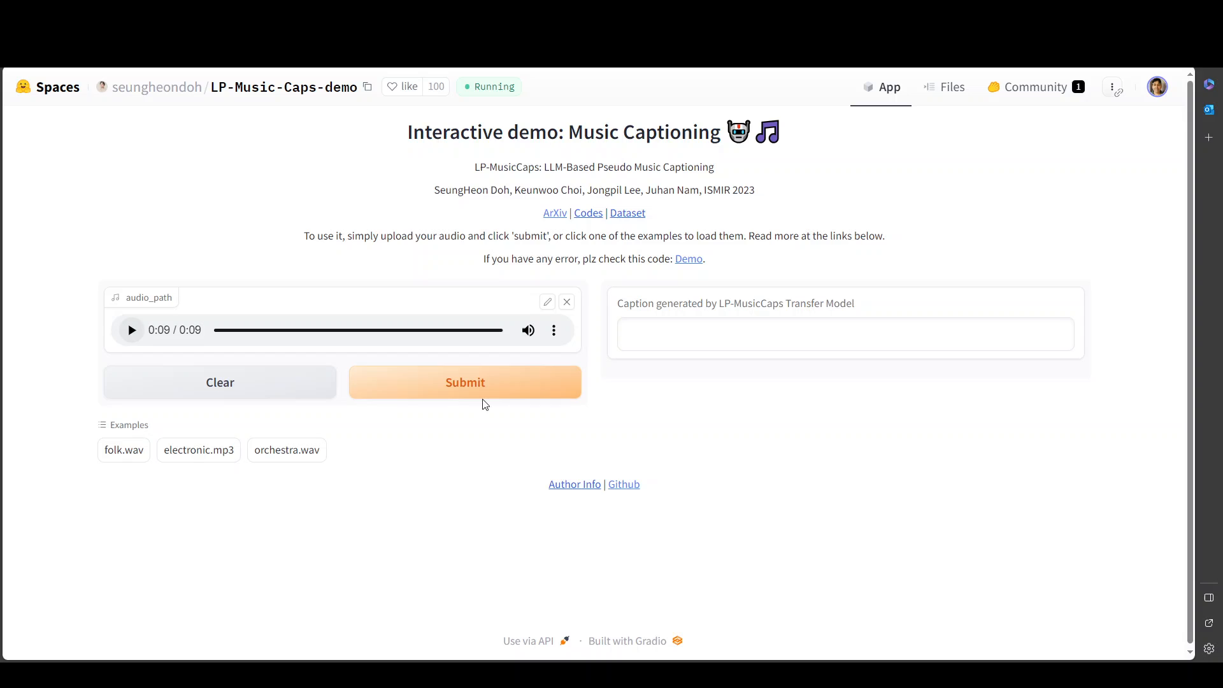
Submit the folk clip for captioning and select the credits line while it processes
{"action": "left_click", "coordinate": [464, 382]}
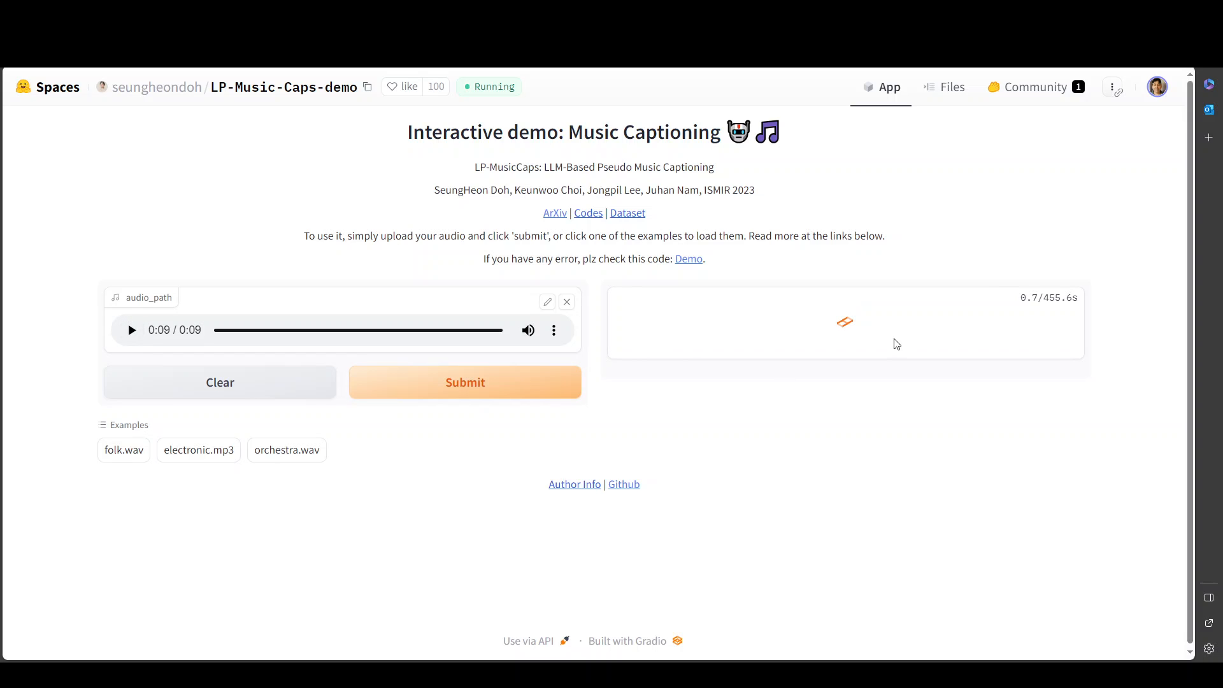
{"action": "left_click", "coordinate": [464, 383]}
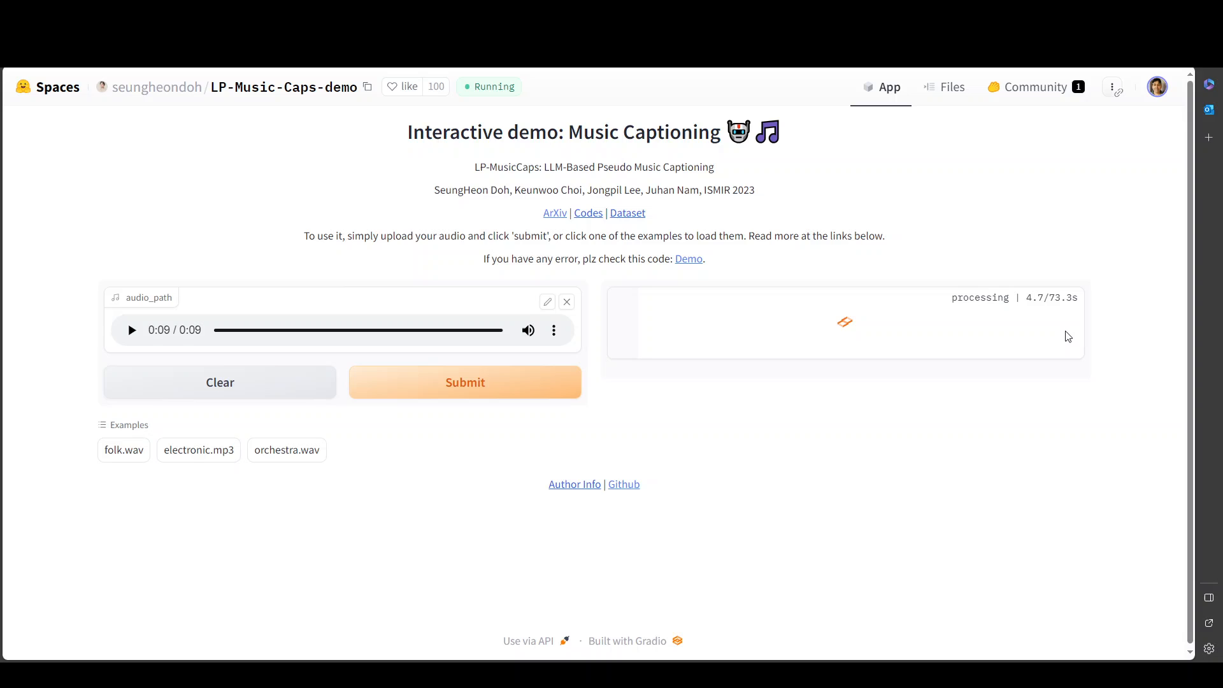
{"action": "mouse_move", "coordinate": [933, 388]}
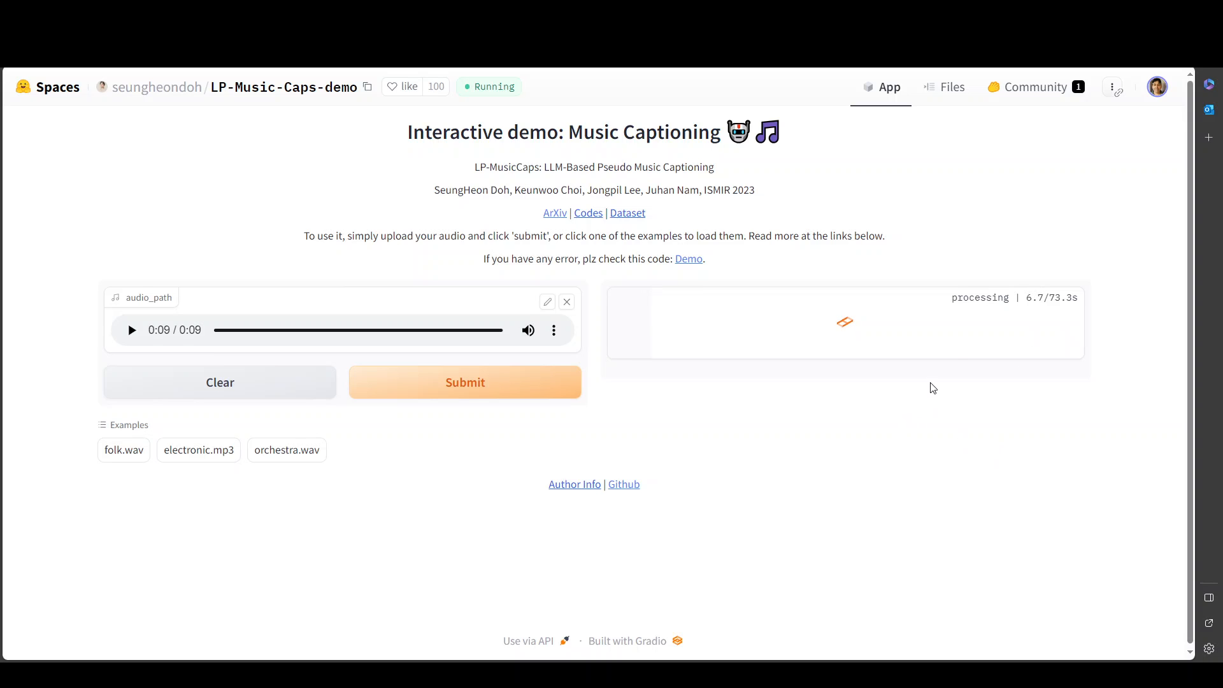
{"action": "double_click", "coordinate": [448, 190]}
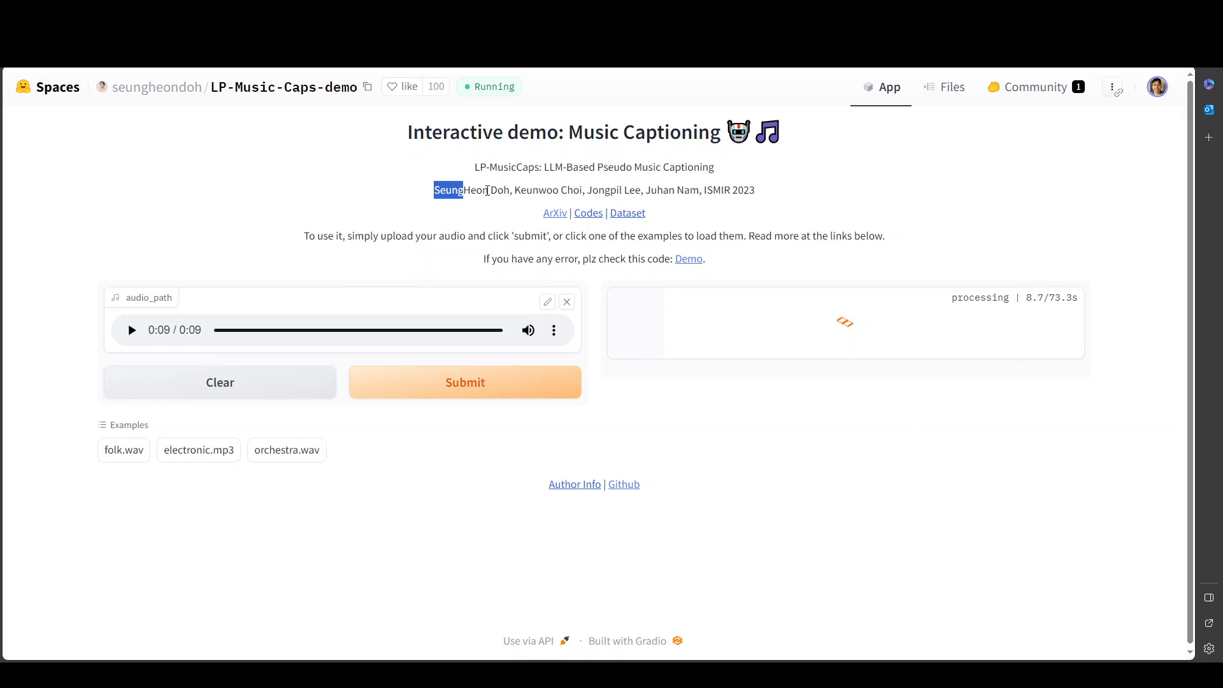
{"action": "left_click_drag", "start_coordinate": [460, 189], "coordinate": [753, 190]}
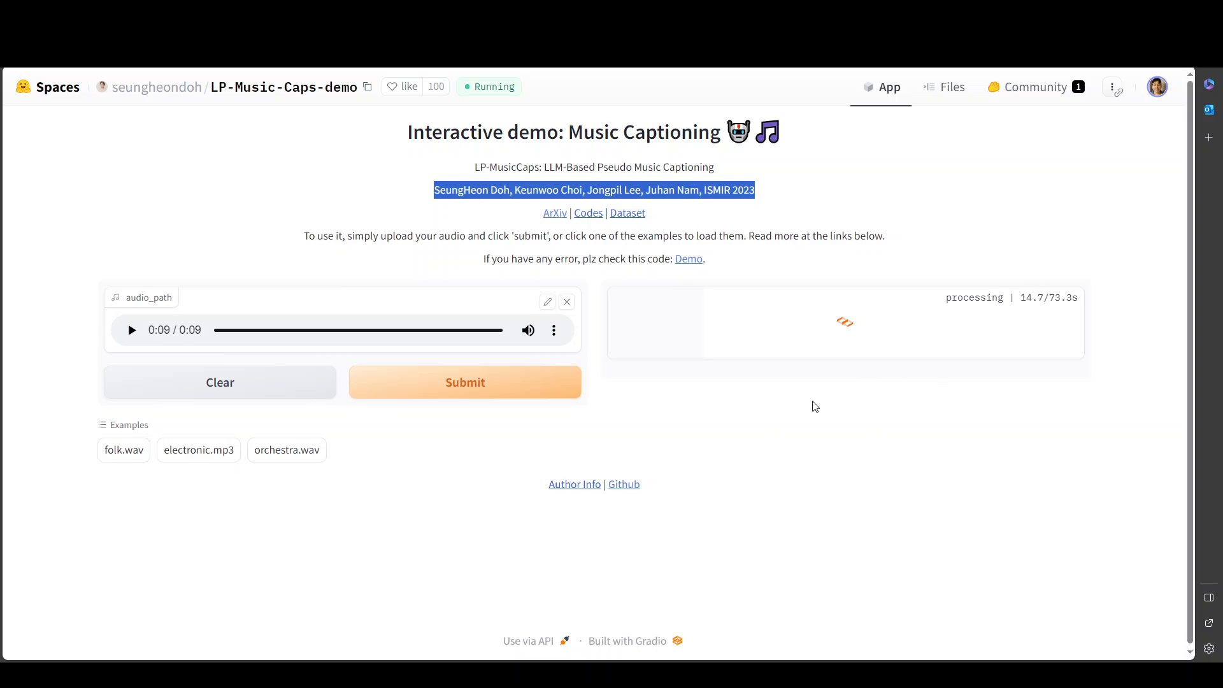
{"action": "mouse_move", "coordinate": [825, 367]}
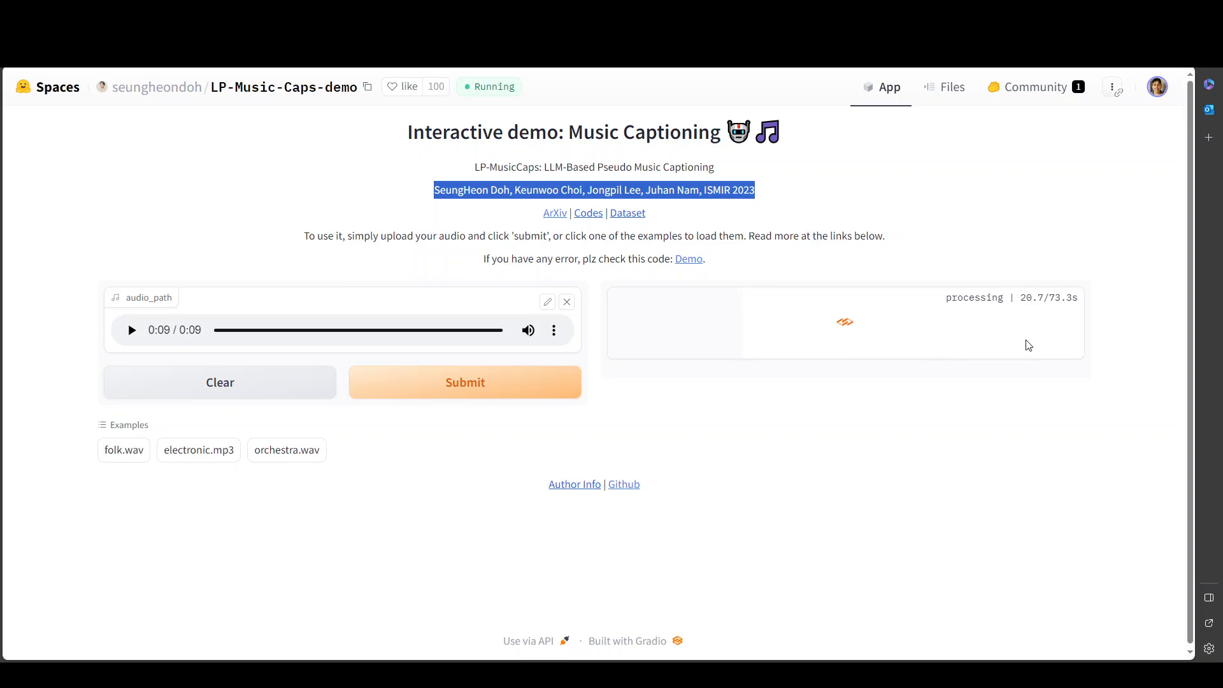
{"action": "mouse_move", "coordinate": [986, 337]}
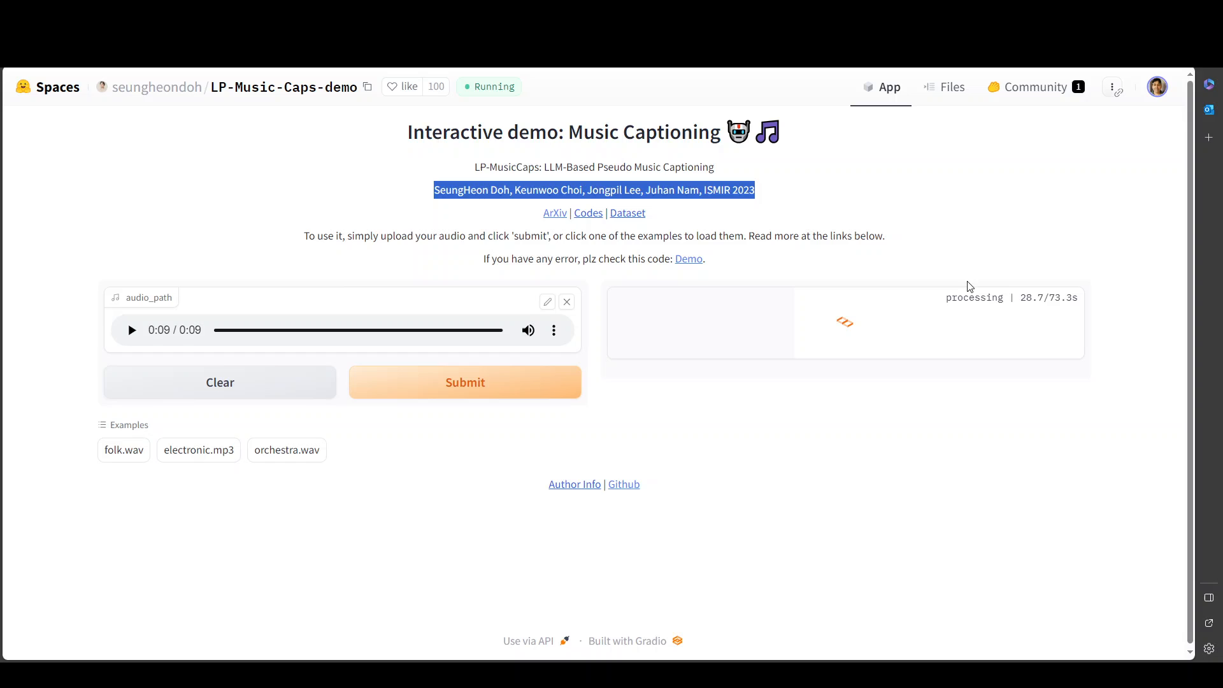
Follow the ArXiv link to the LP-MusicCaps paper's abstract page
{"action": "left_click", "coordinate": [554, 213]}
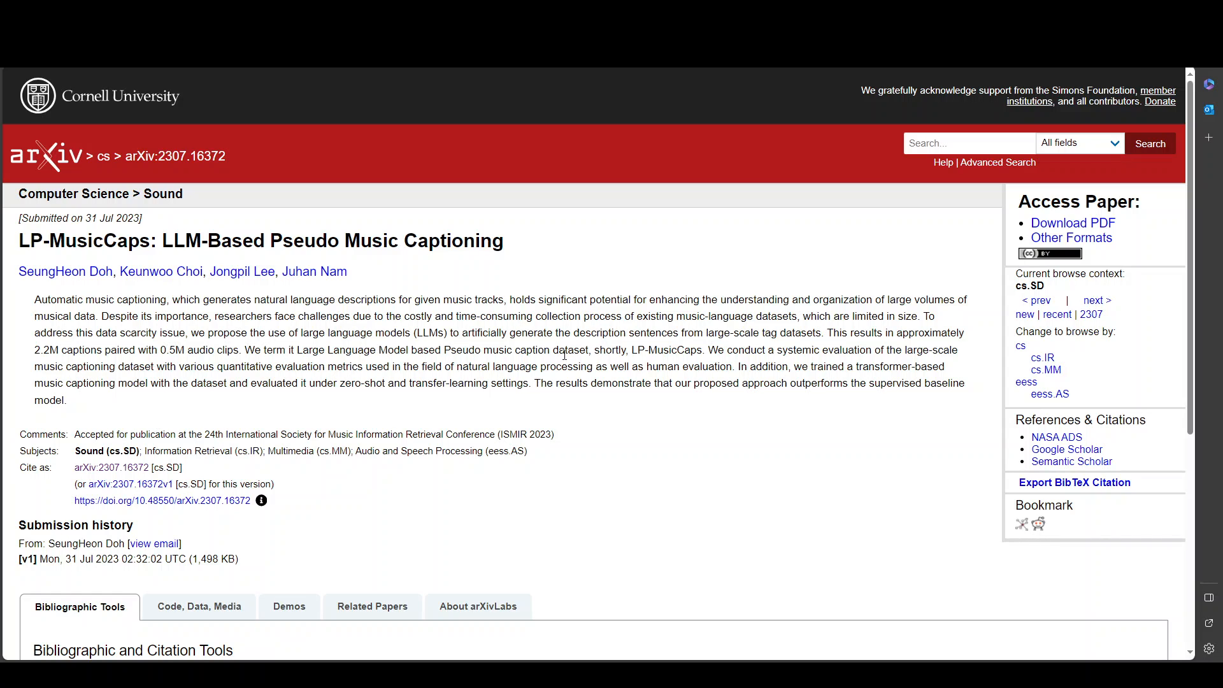
{"action": "mouse_move", "coordinate": [1073, 225]}
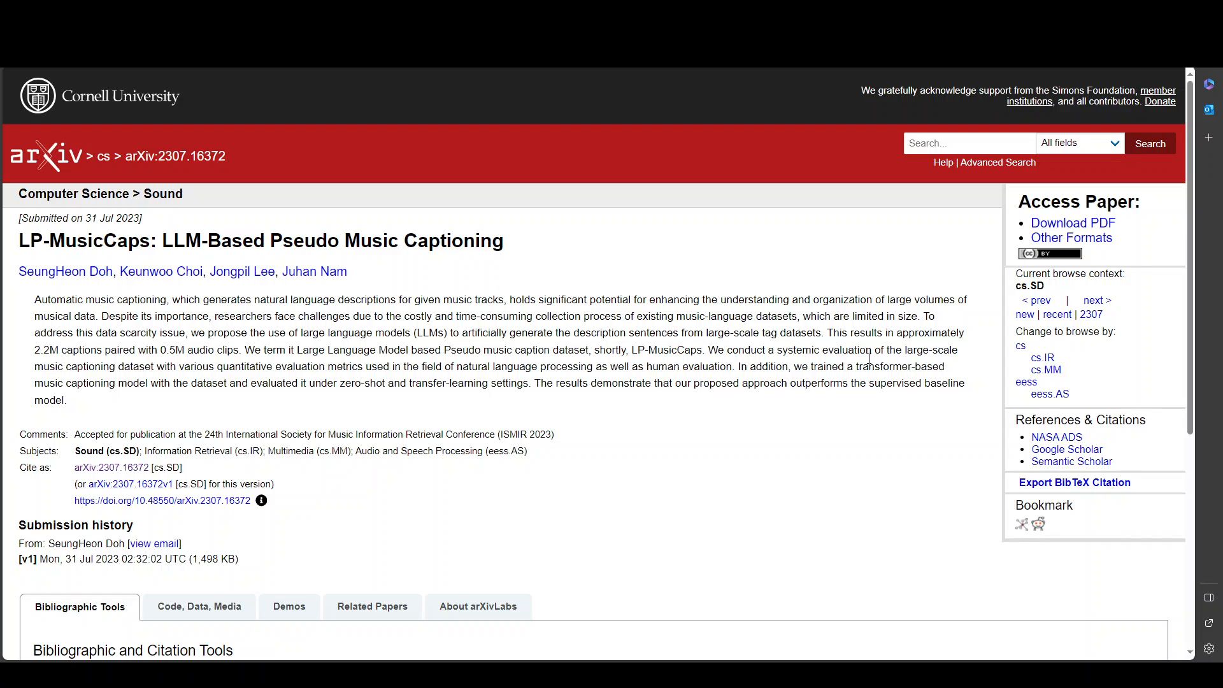
{"action": "mouse_move", "coordinate": [689, 386]}
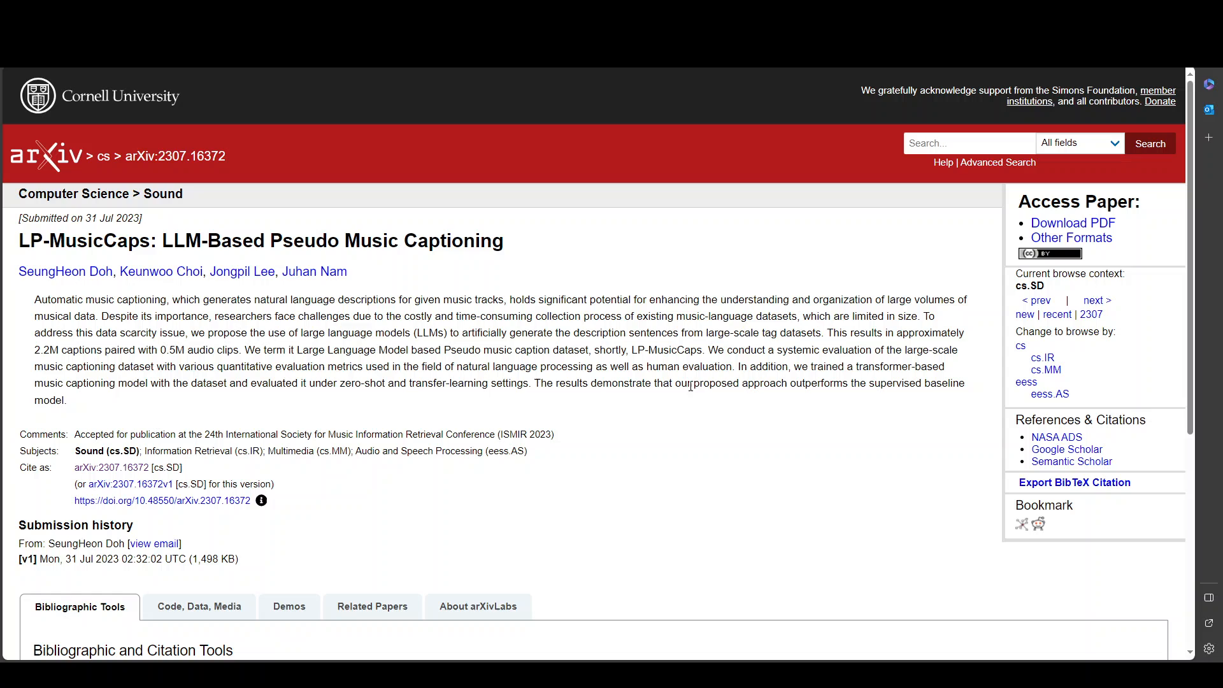
{"action": "mouse_move", "coordinate": [753, 391]}
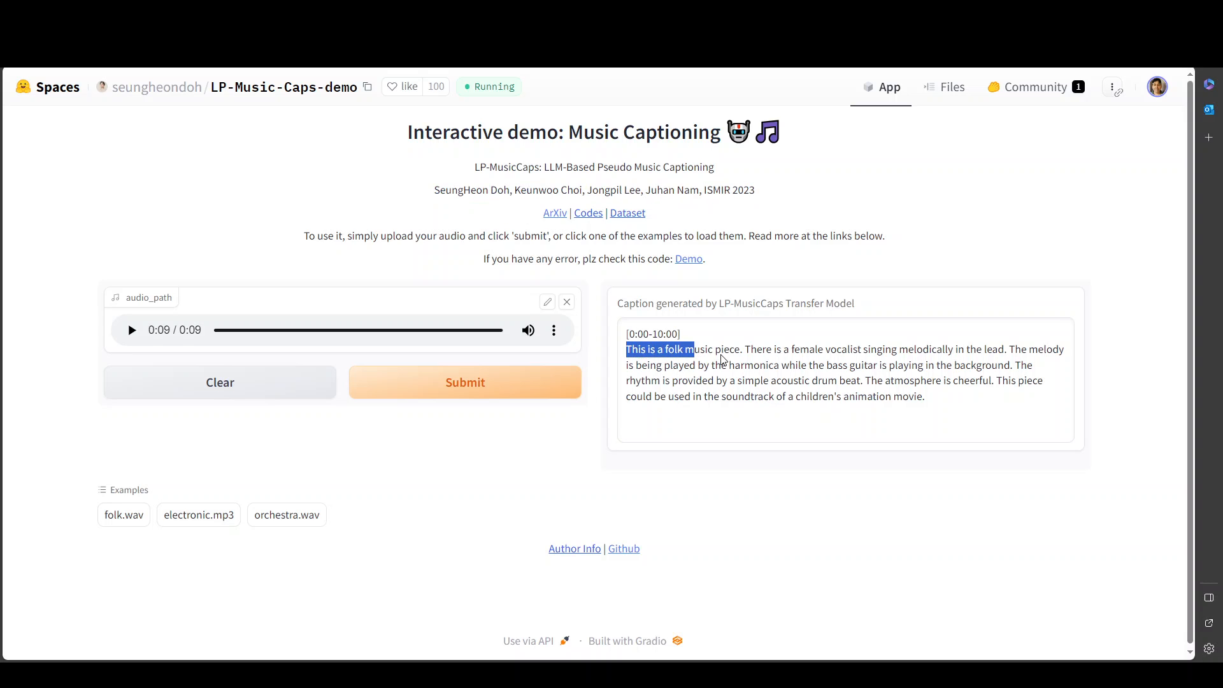
Read the generated folk caption describing a female vocalist with harmonica and acoustic drums
{"action": "left_click", "coordinate": [718, 366]}
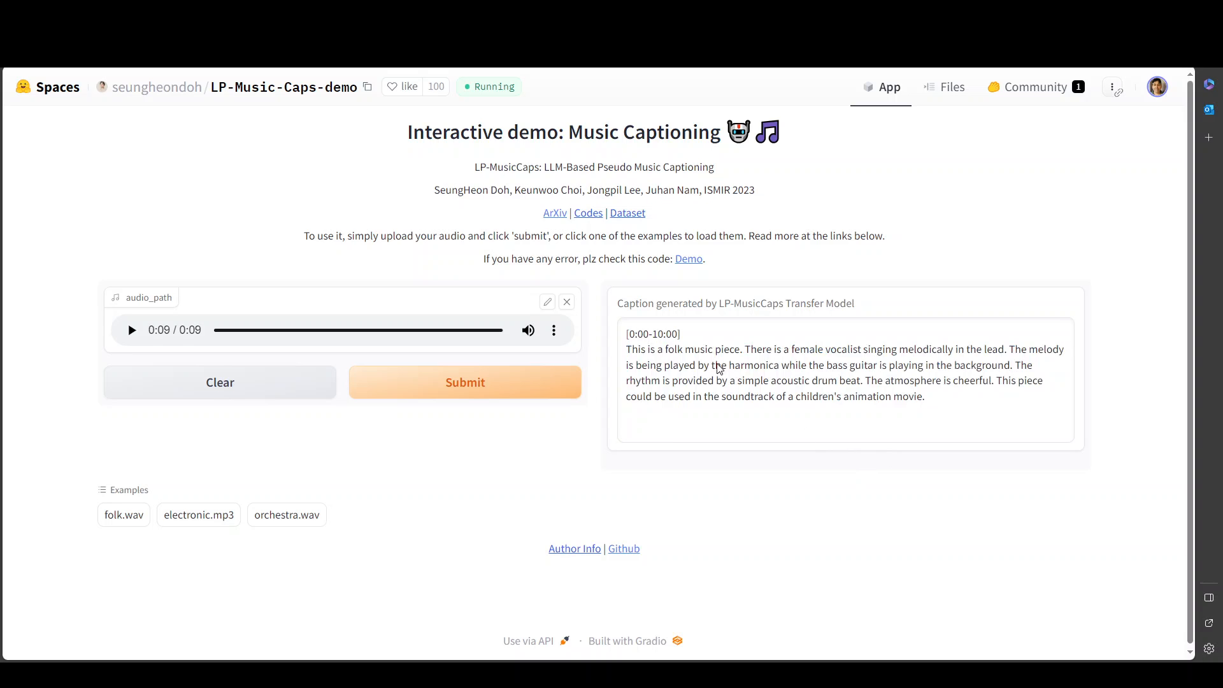
{"action": "mouse_move", "coordinate": [682, 365]}
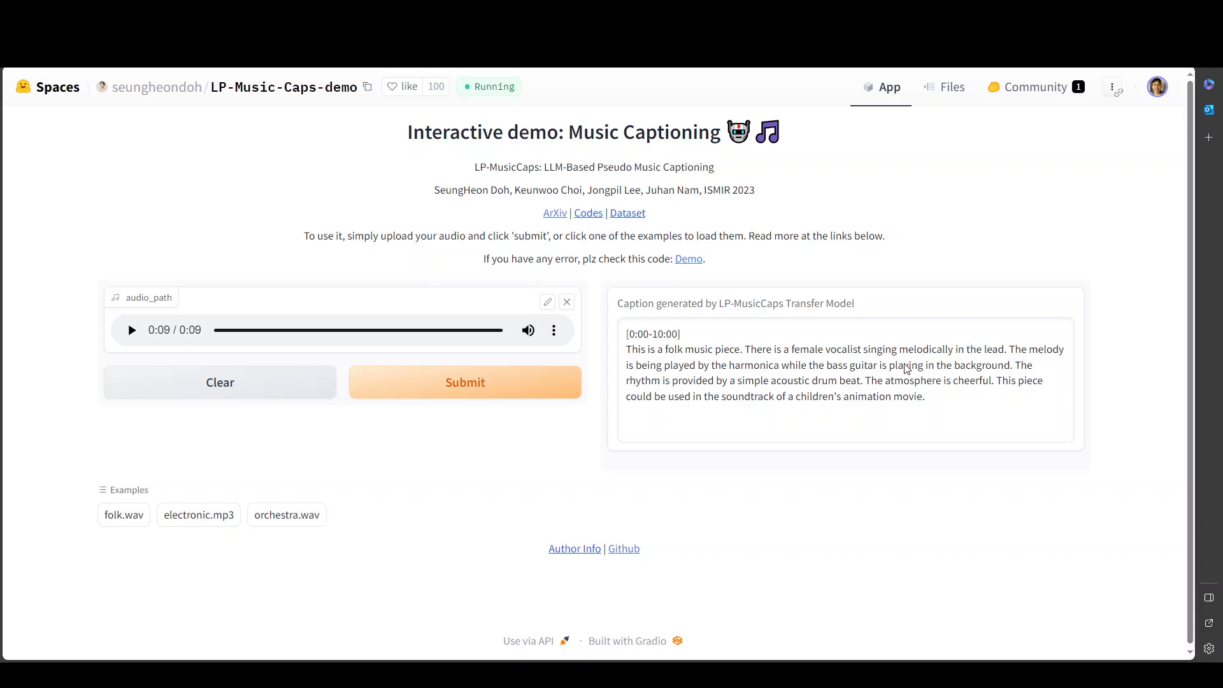
{"action": "mouse_move", "coordinate": [1009, 376]}
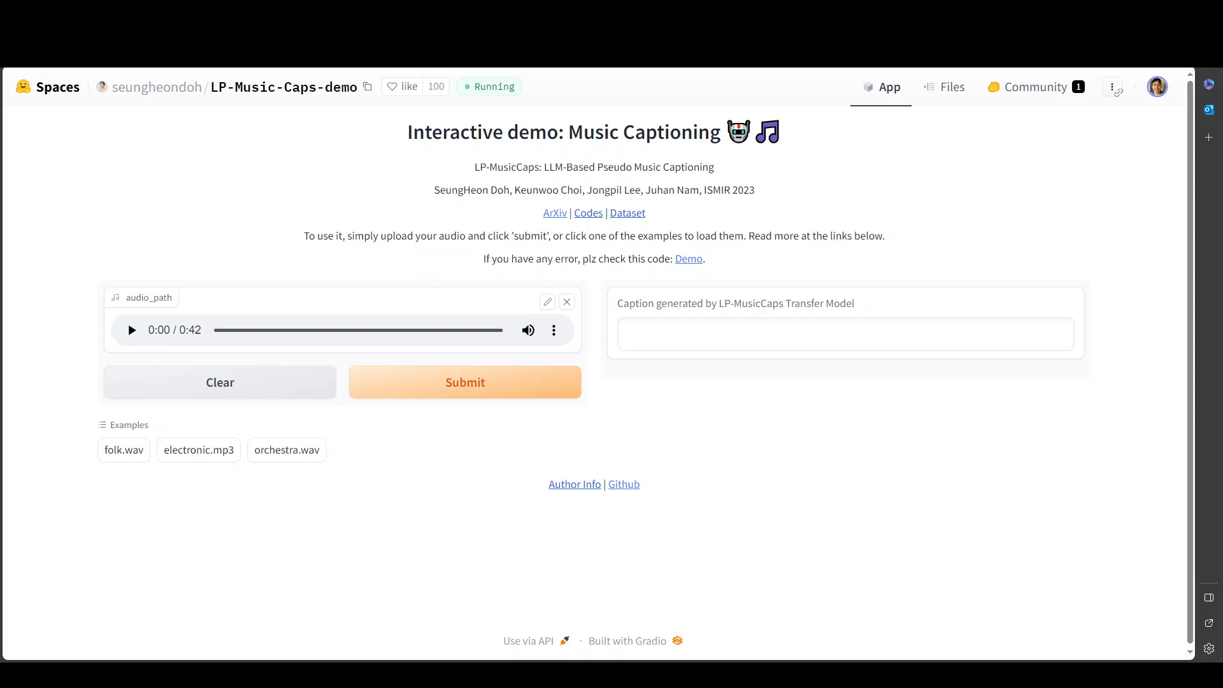
Load the 42-second audio file, preview part of it, and submit it for captioning
{"action": "left_click", "coordinate": [198, 450]}
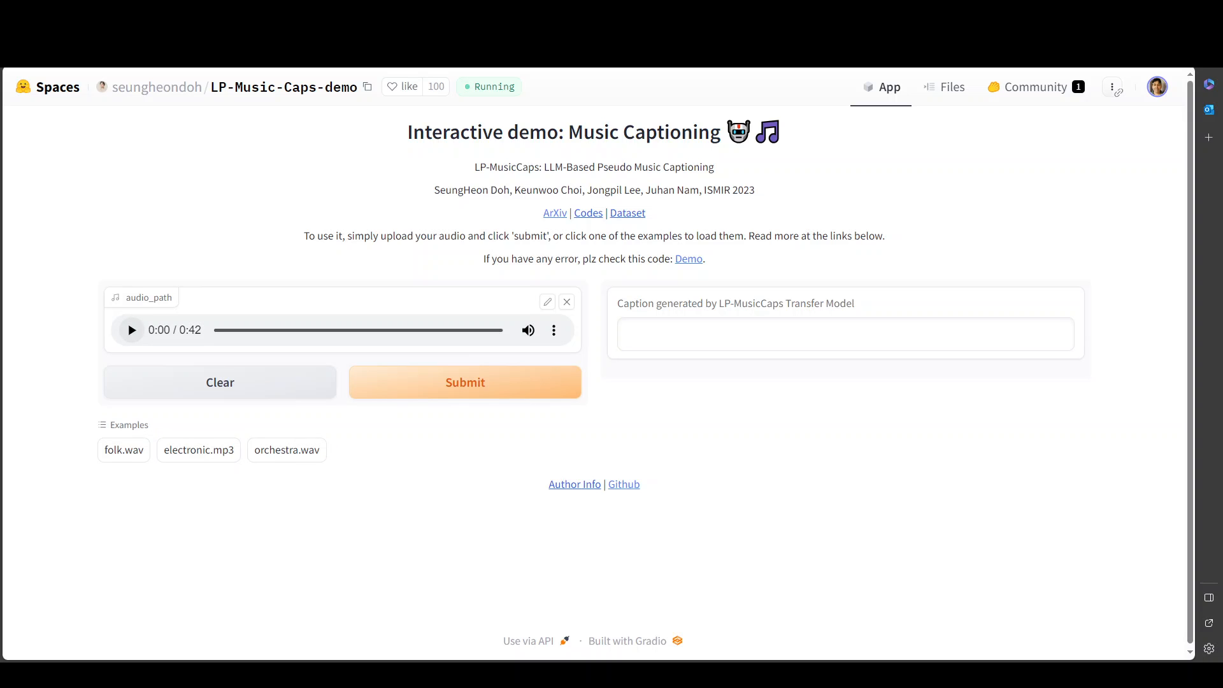
{"action": "left_click", "coordinate": [130, 330]}
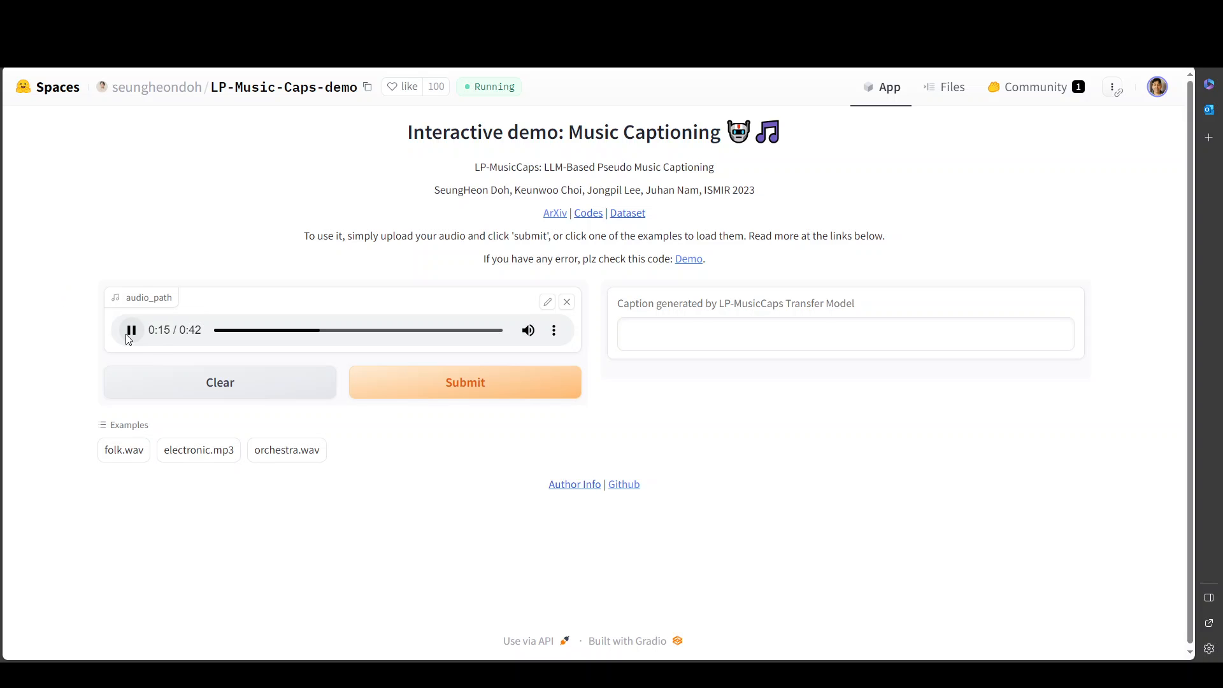
{"action": "left_click", "coordinate": [131, 330]}
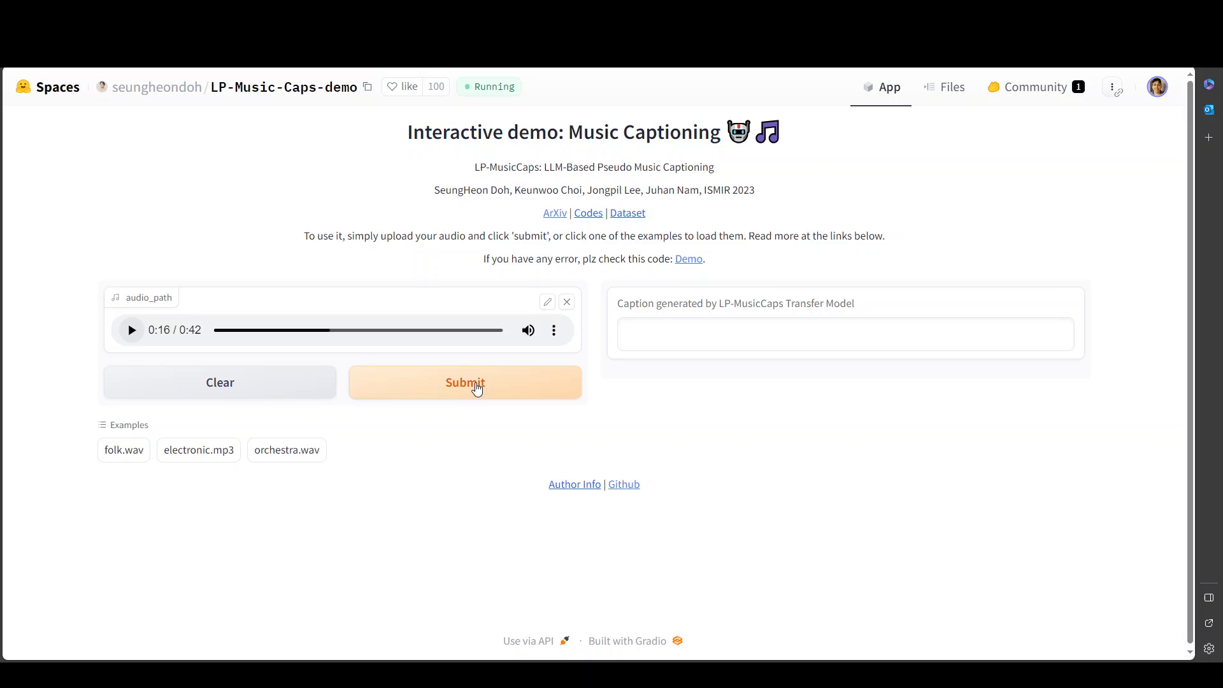
{"action": "left_click", "coordinate": [466, 382]}
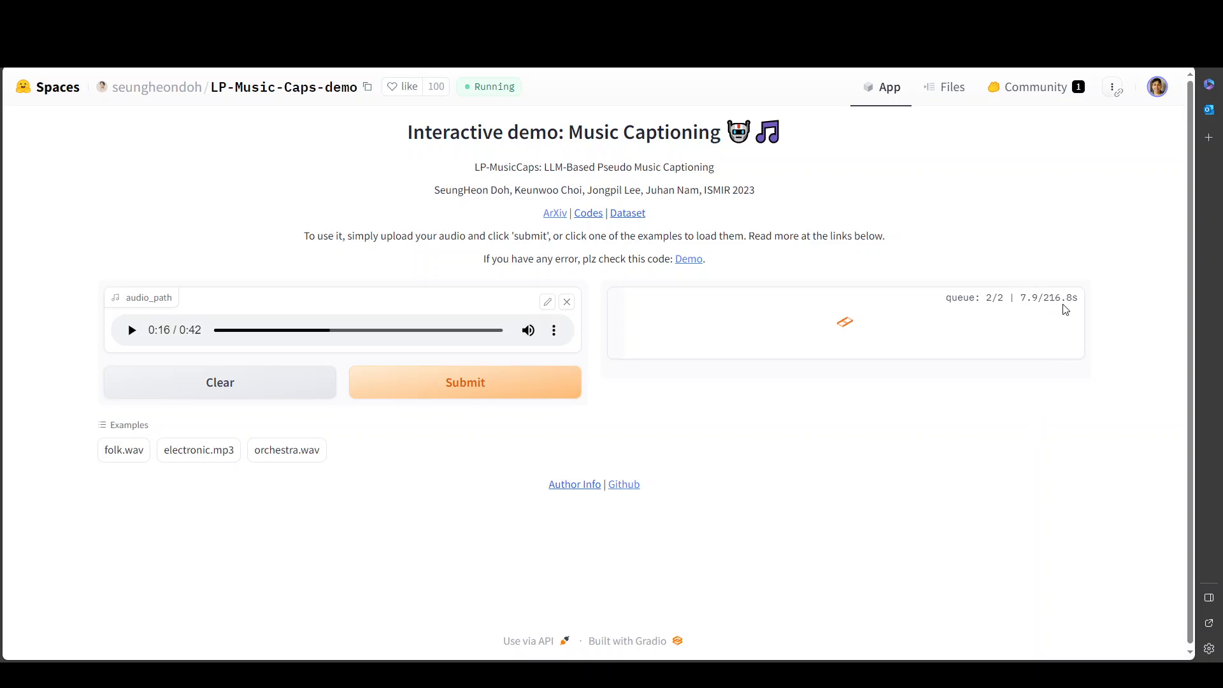
{"action": "mouse_move", "coordinate": [1059, 310]}
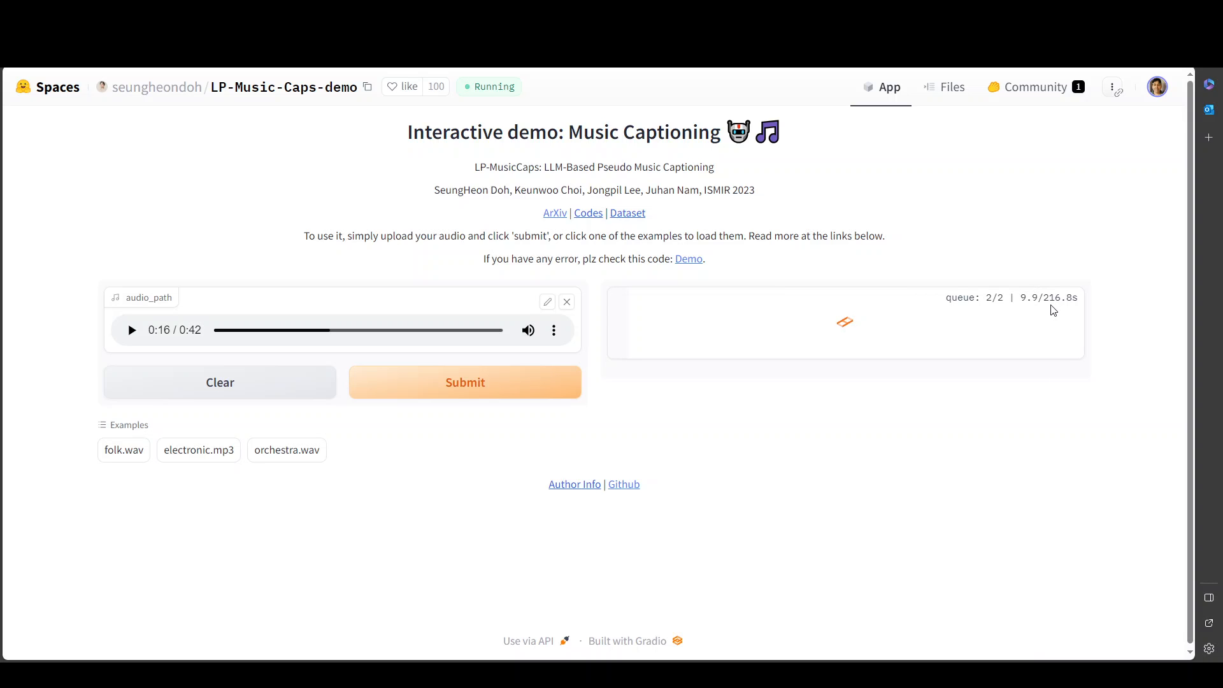
{"action": "mouse_move", "coordinate": [1092, 318]}
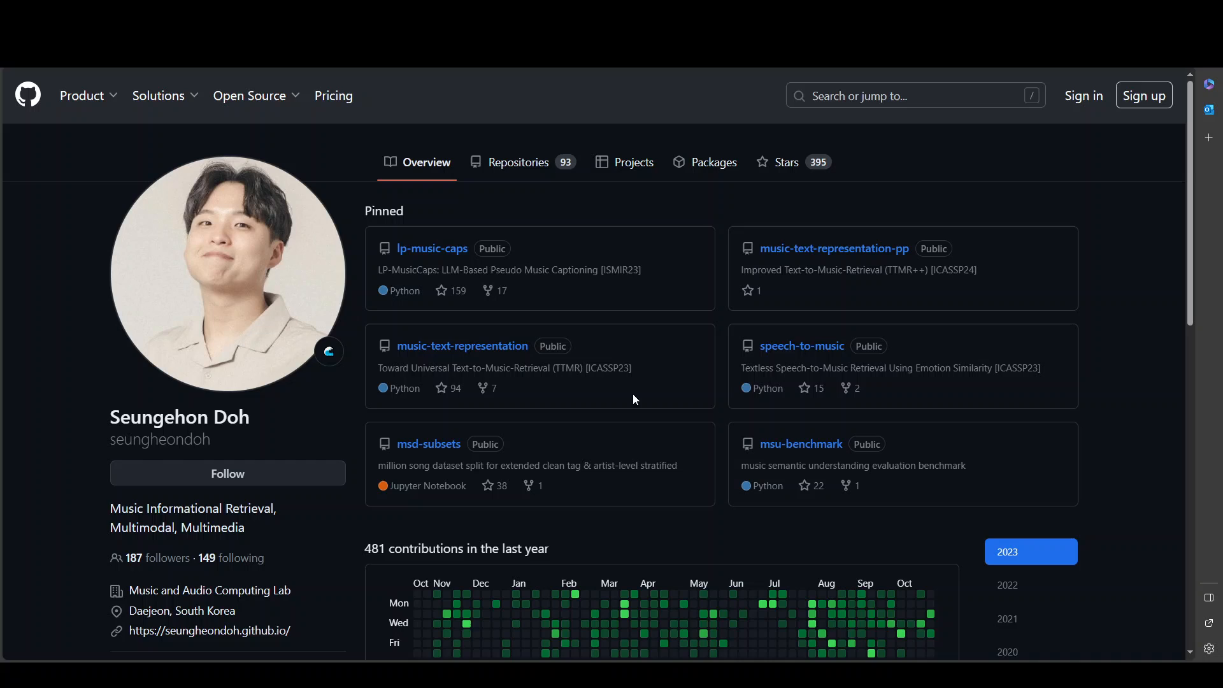
{"action": "mouse_move", "coordinate": [710, 363]}
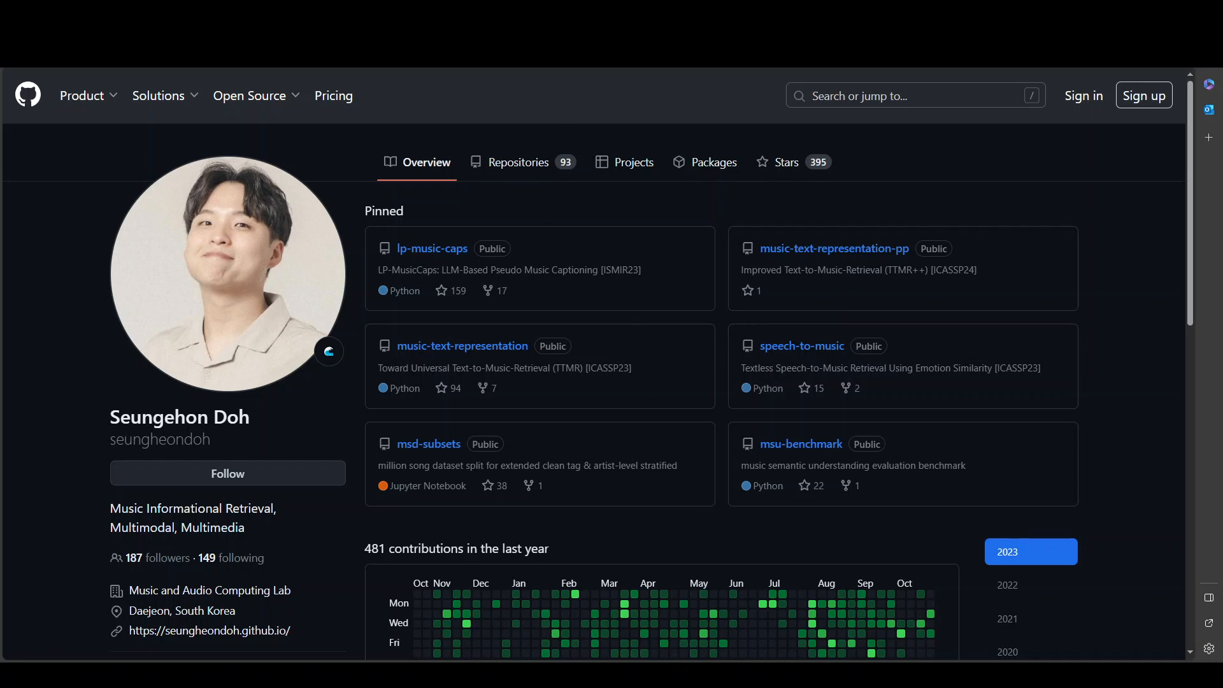
{"action": "mouse_move", "coordinate": [328, 503]}
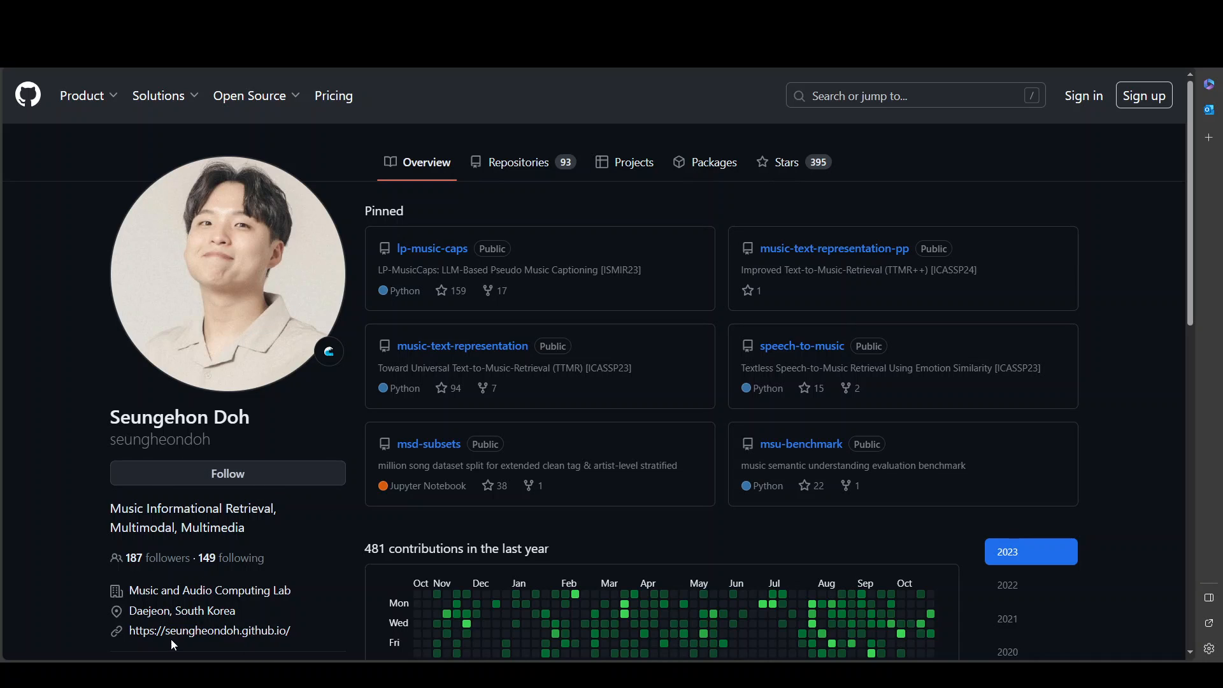
{"action": "mouse_move", "coordinate": [701, 466]}
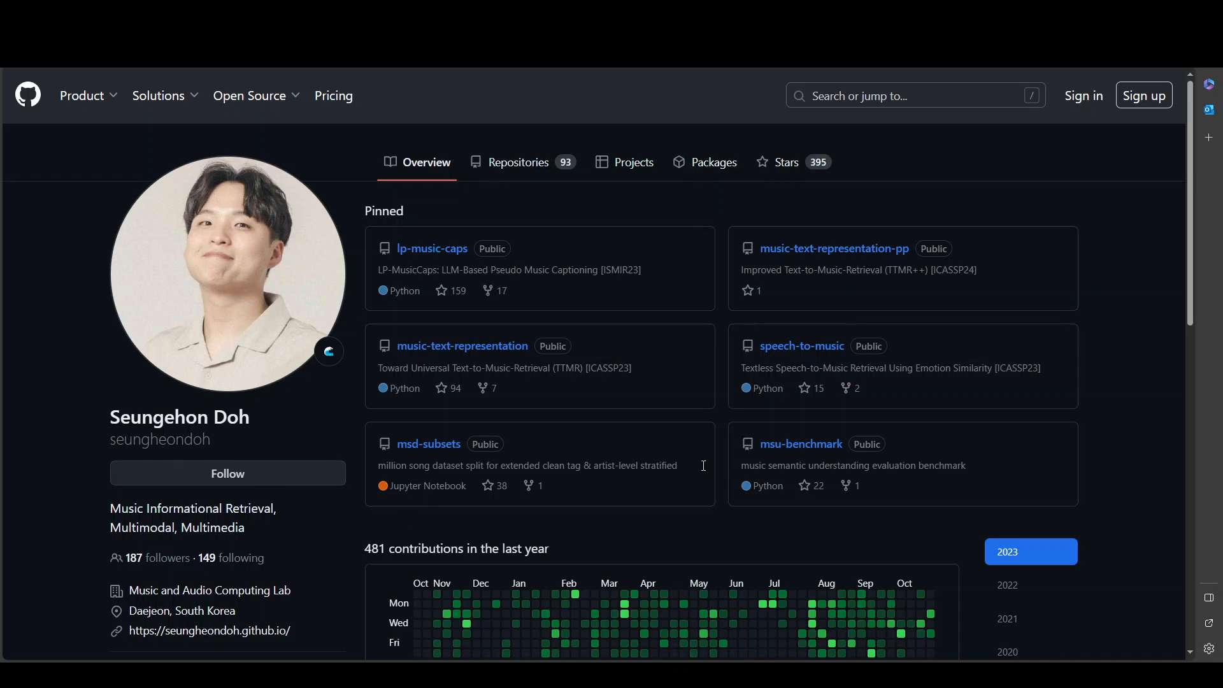
{"action": "mouse_move", "coordinate": [1163, 363]}
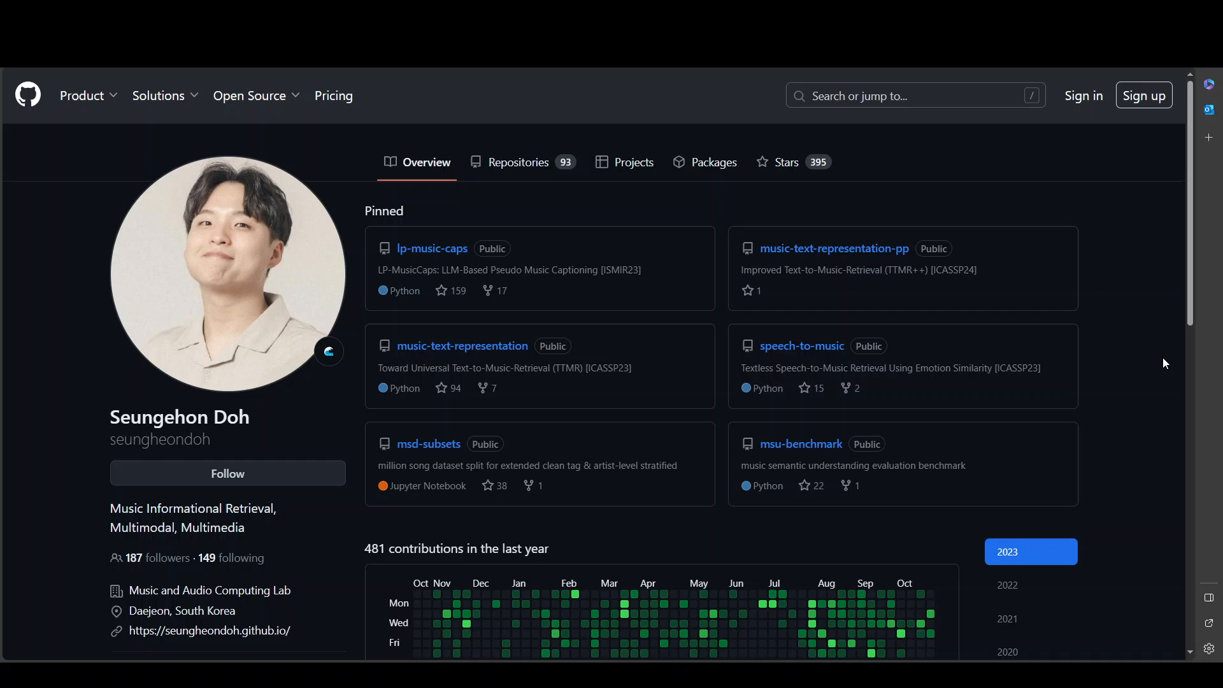
{"action": "mouse_move", "coordinate": [699, 422]}
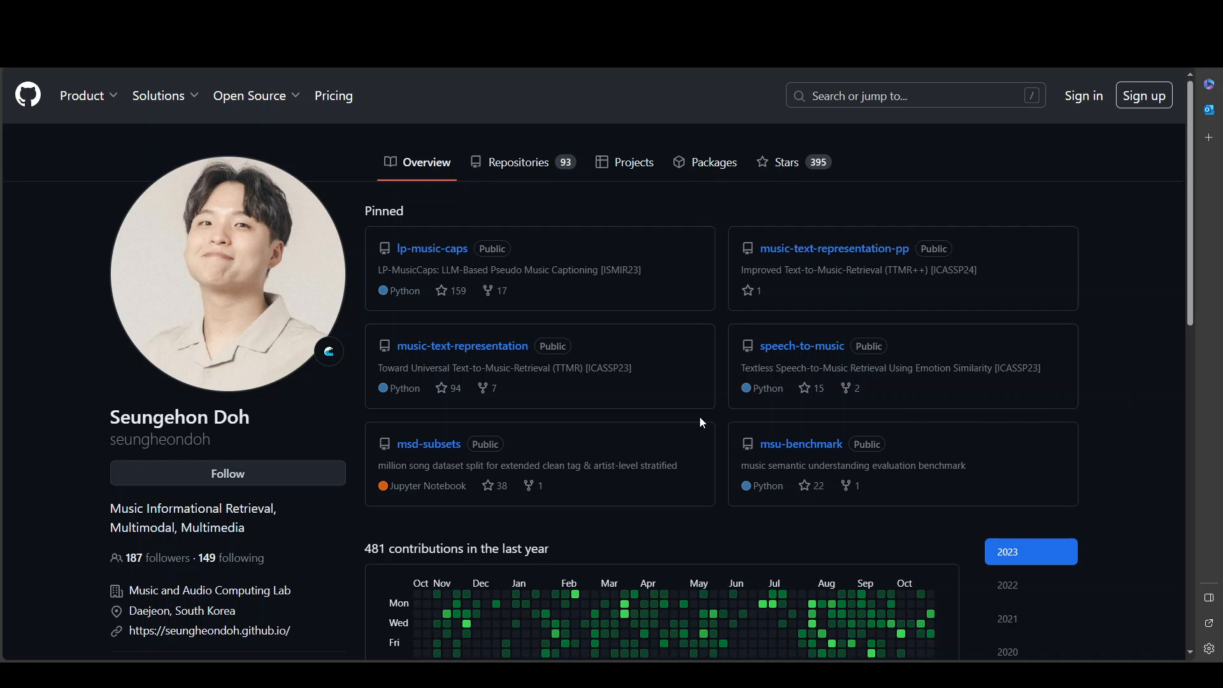
{"action": "mouse_move", "coordinate": [402, 264]}
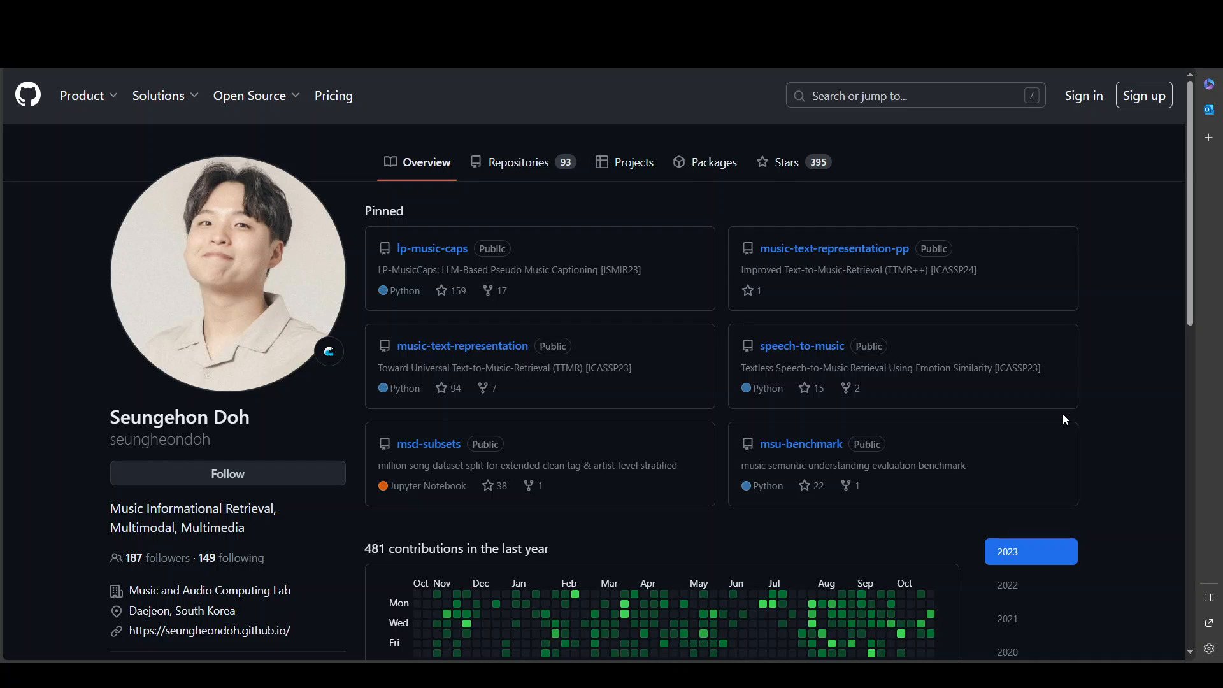
{"action": "mouse_move", "coordinate": [1065, 412]}
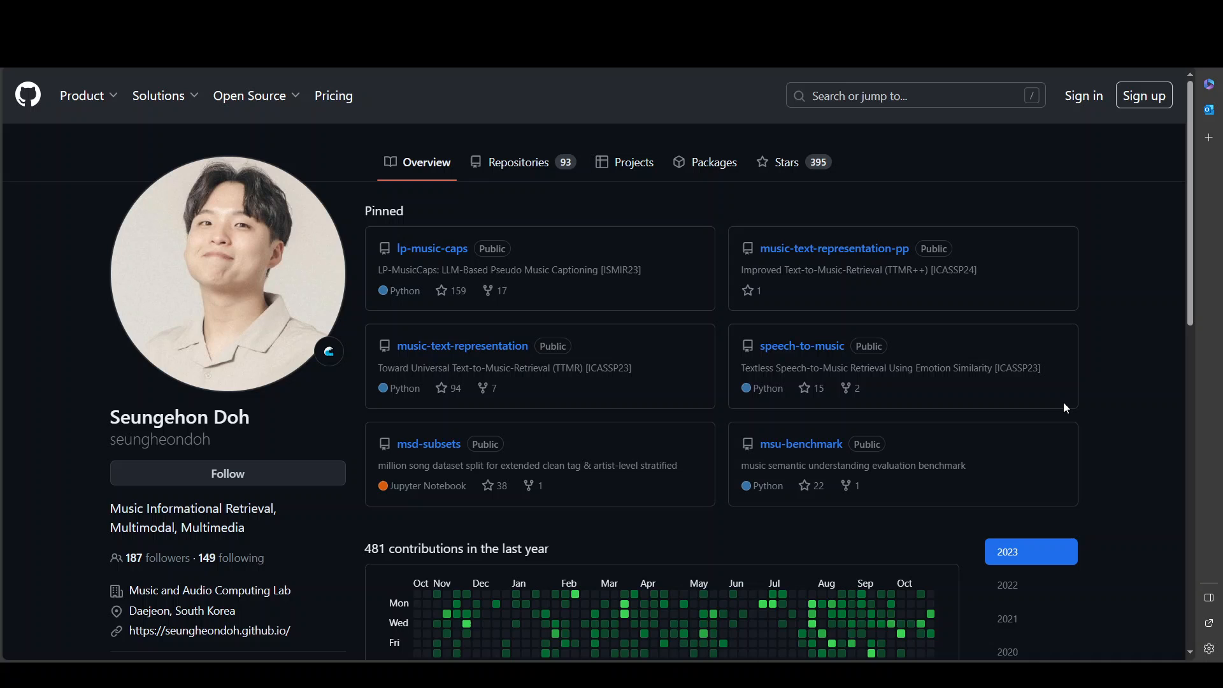
Scroll the author's GitHub profile past the pinned music-text repositories and contribution graph
{"action": "scroll", "scroll_direction": "down", "scroll_amount": 3}
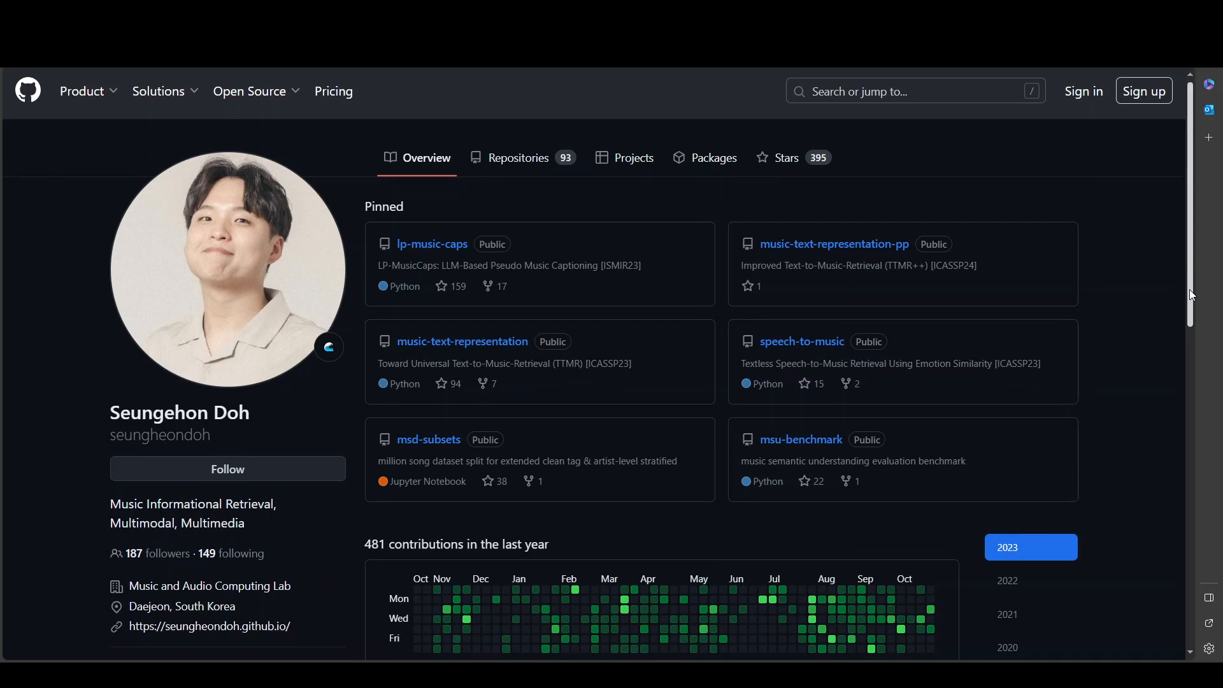
{"action": "scroll", "scroll_direction": "down", "scroll_amount": 3}
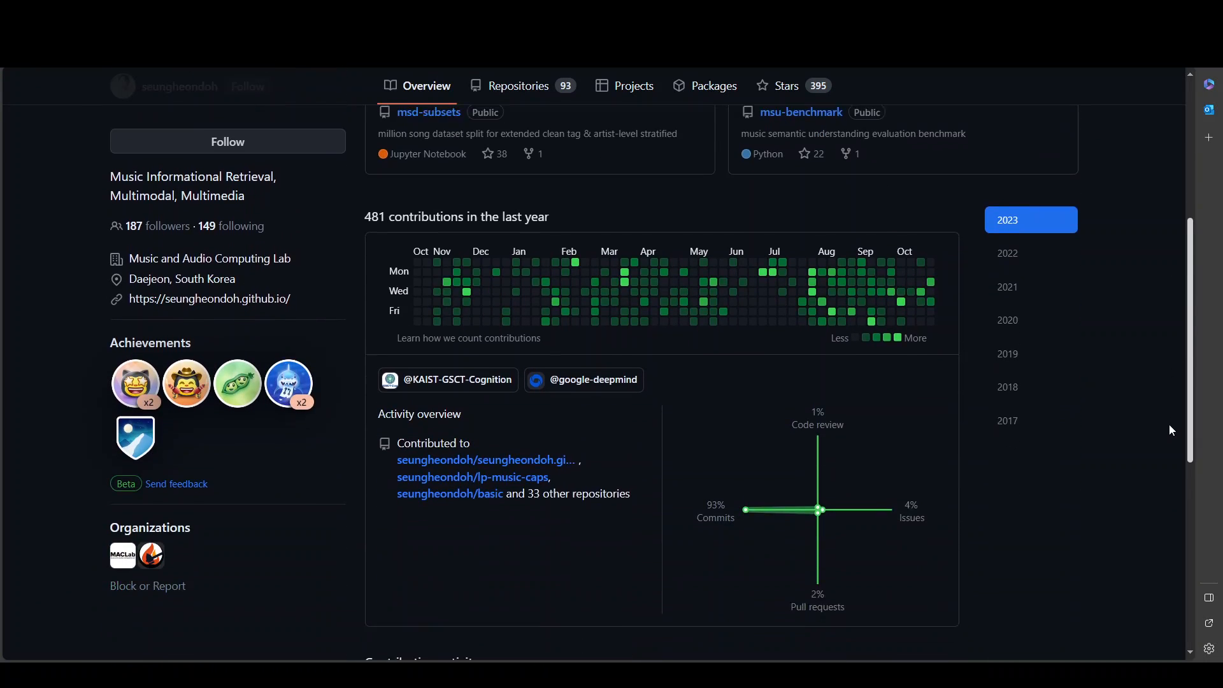
{"action": "scroll", "scroll_direction": "down", "scroll_amount": 3}
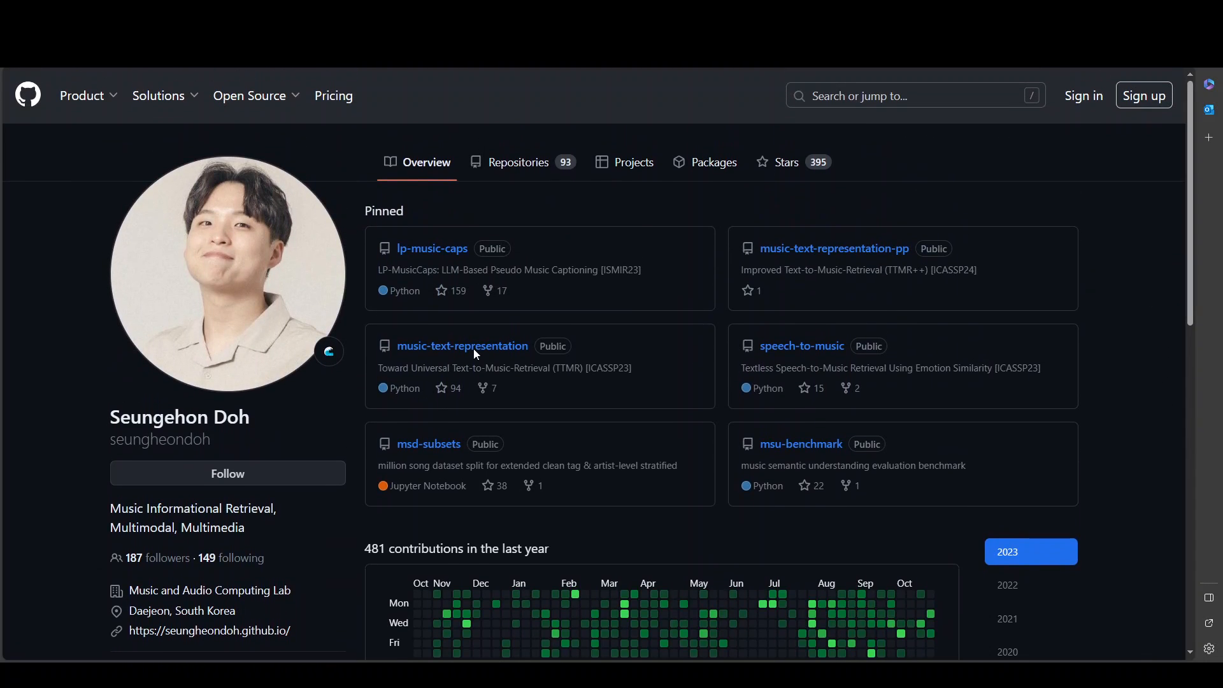
{"action": "mouse_move", "coordinate": [353, 391]}
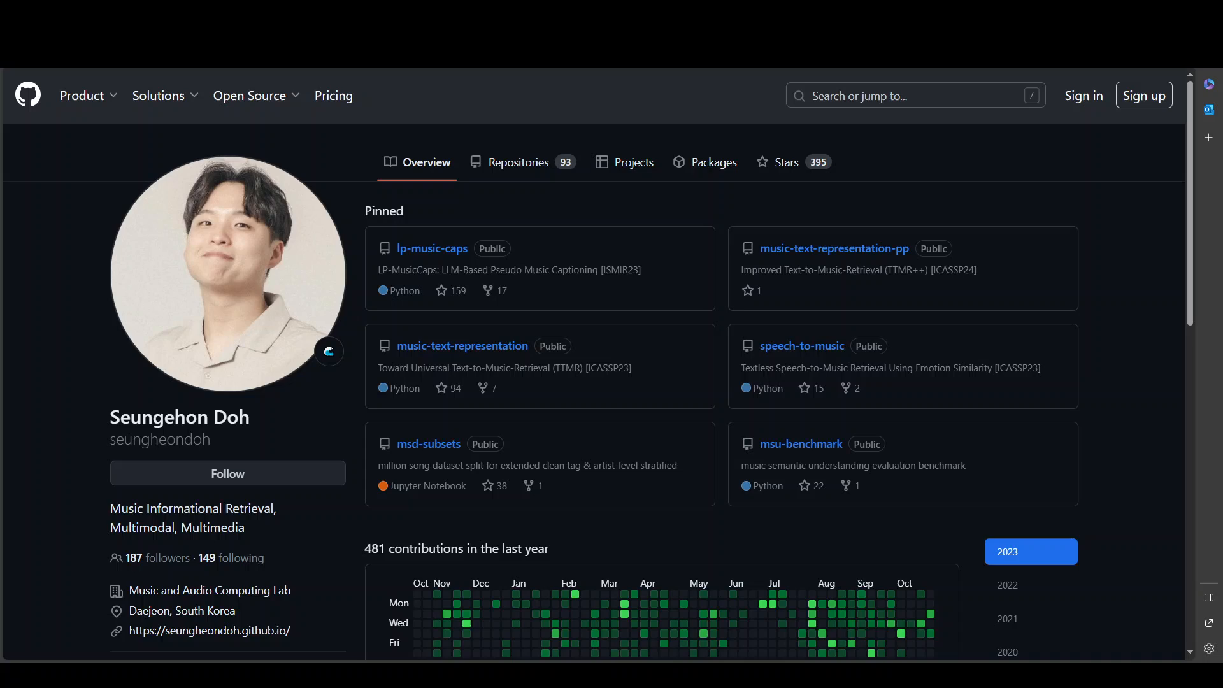
Return to the demo and read the four timed captions describing a hip hop song with female vocals
{"action": "left_click", "coordinate": [431, 248]}
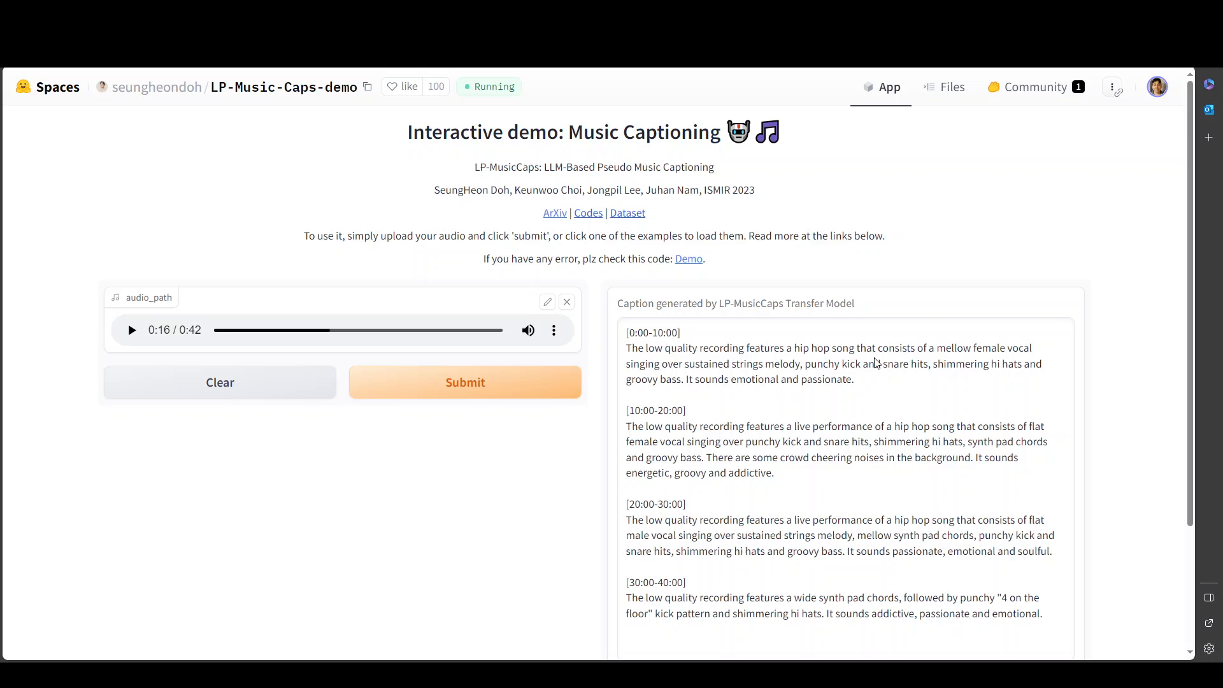
{"action": "mouse_move", "coordinate": [1038, 360]}
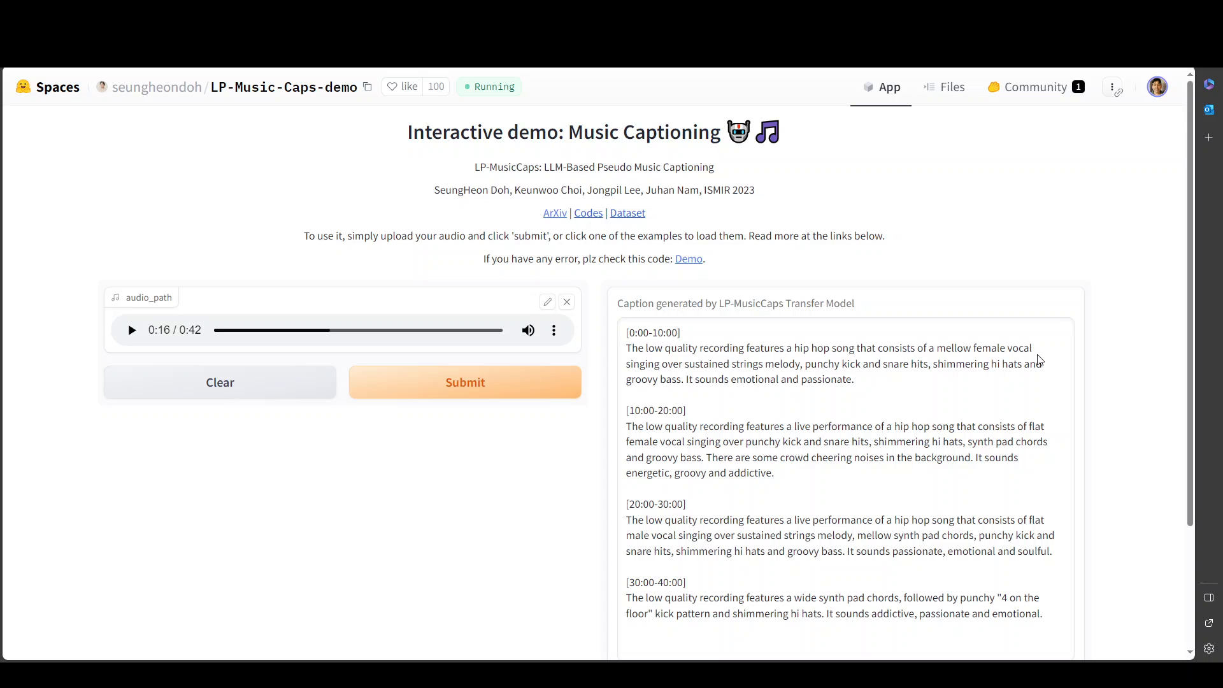
{"action": "mouse_move", "coordinate": [1013, 370]}
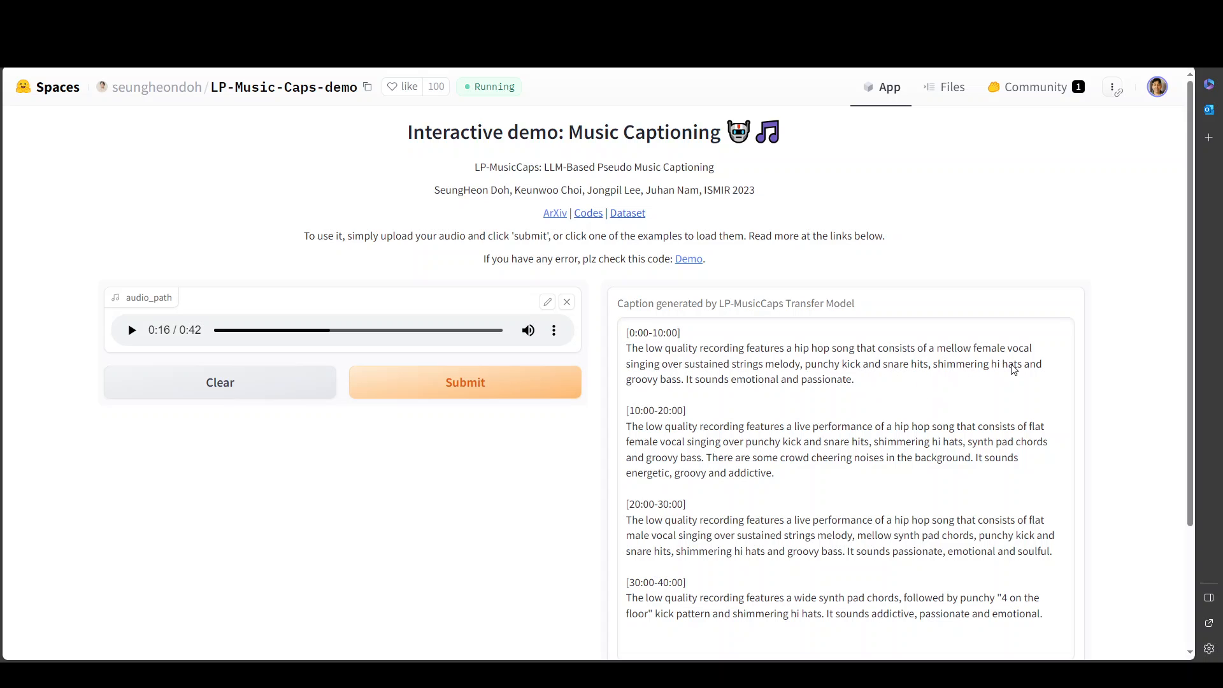
{"action": "mouse_move", "coordinate": [712, 511]}
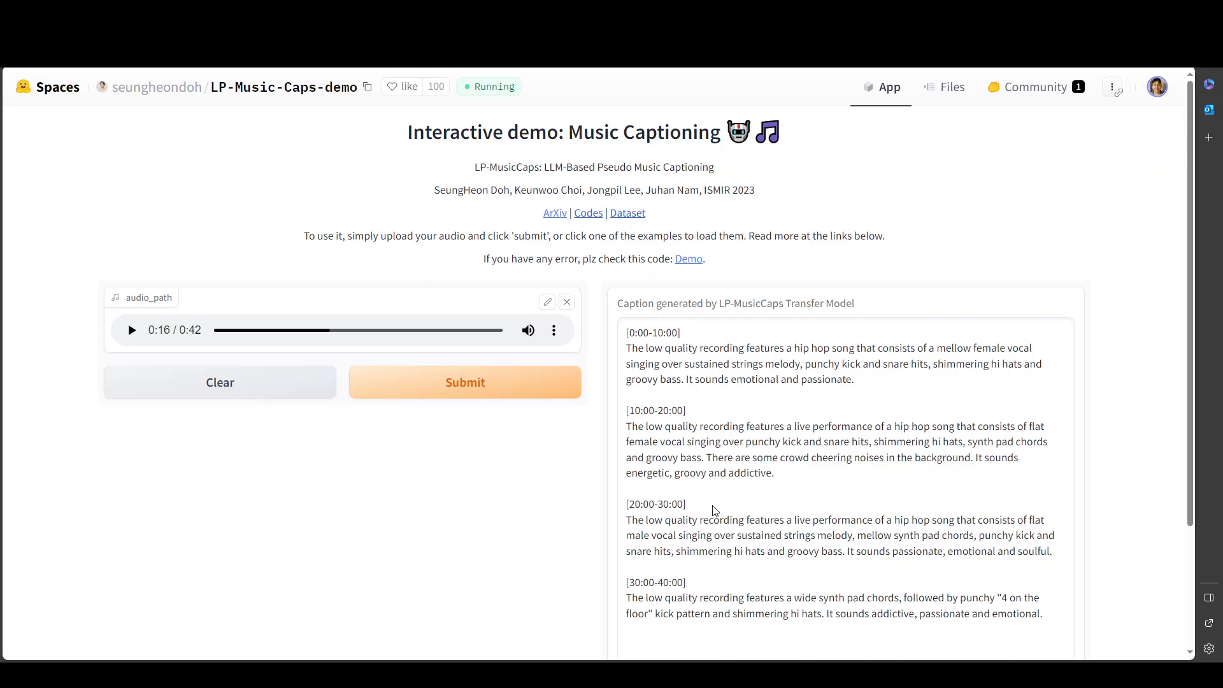
{"action": "scroll", "scroll_direction": "down", "scroll_amount": 3}
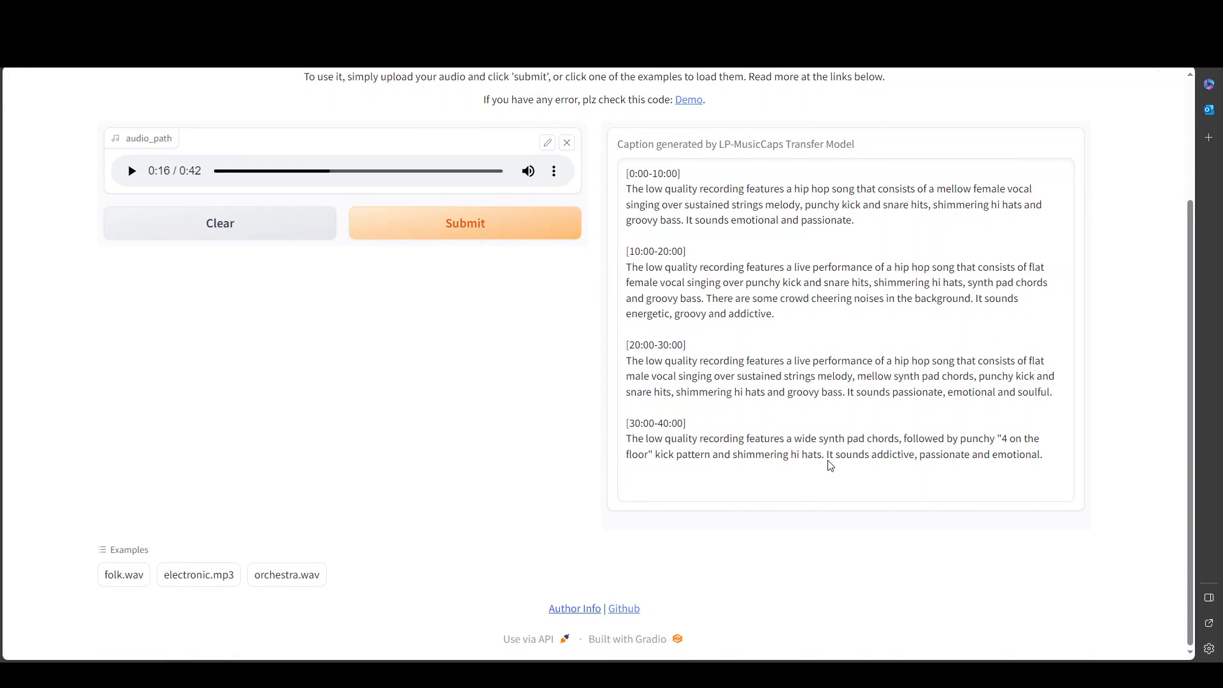
{"action": "mouse_move", "coordinate": [758, 454]}
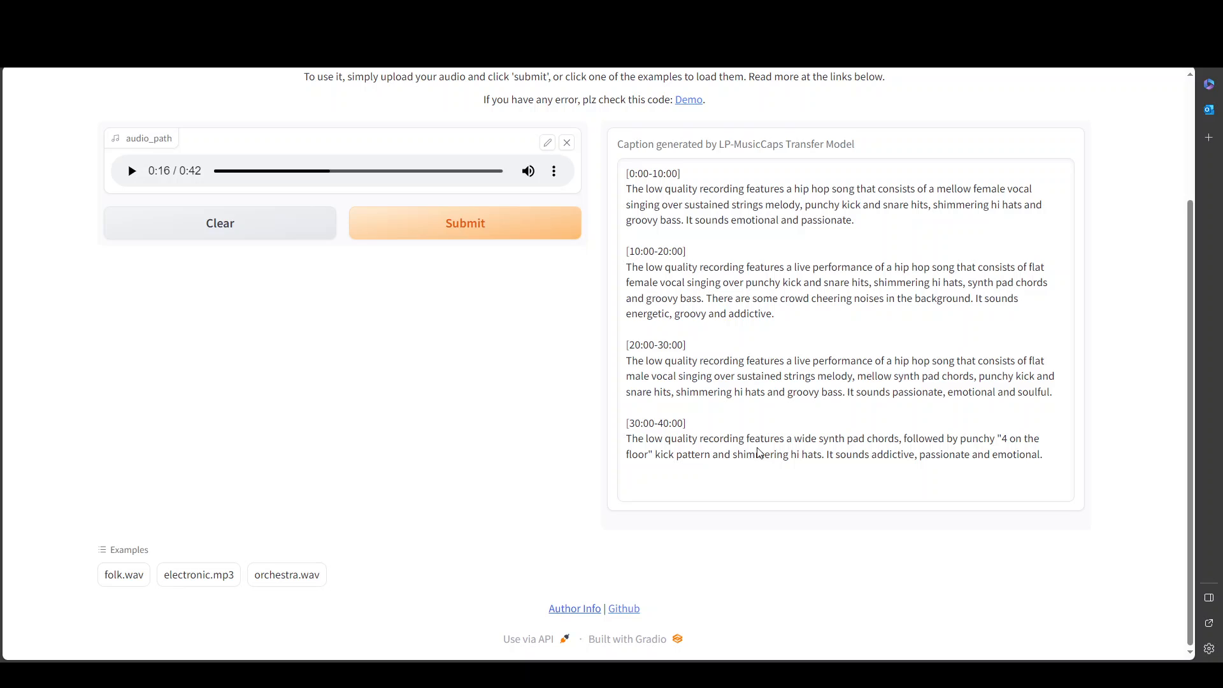
{"action": "mouse_move", "coordinate": [763, 434]}
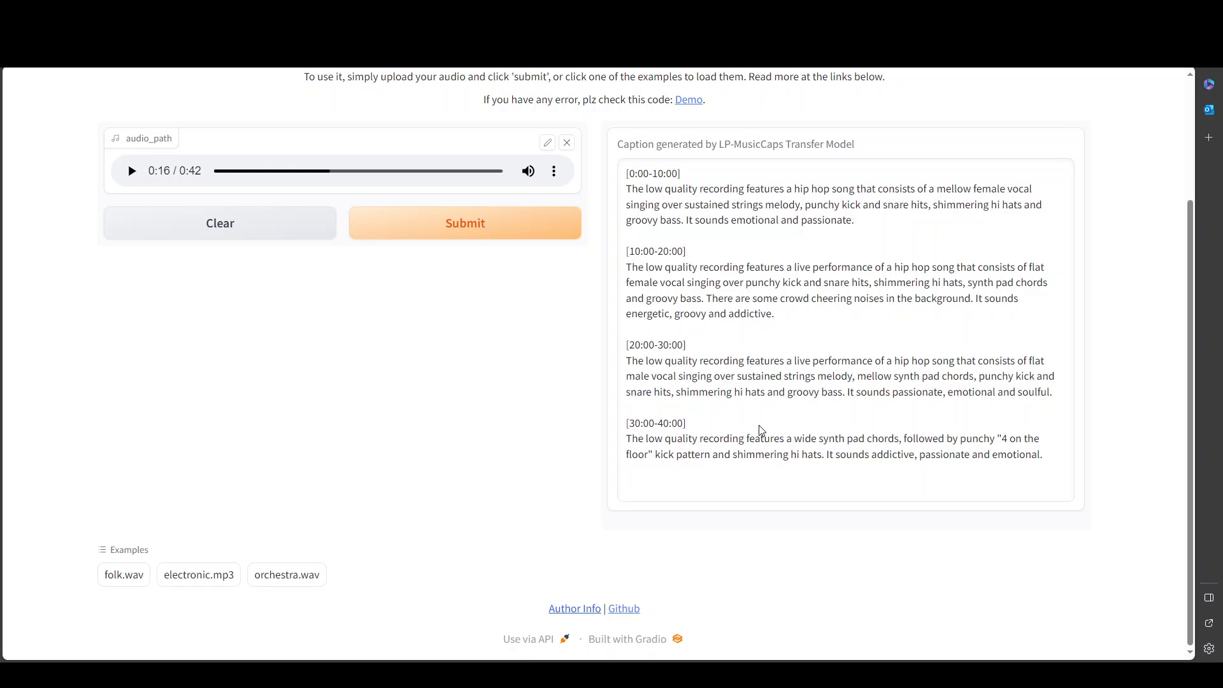
{"action": "mouse_move", "coordinate": [815, 424]}
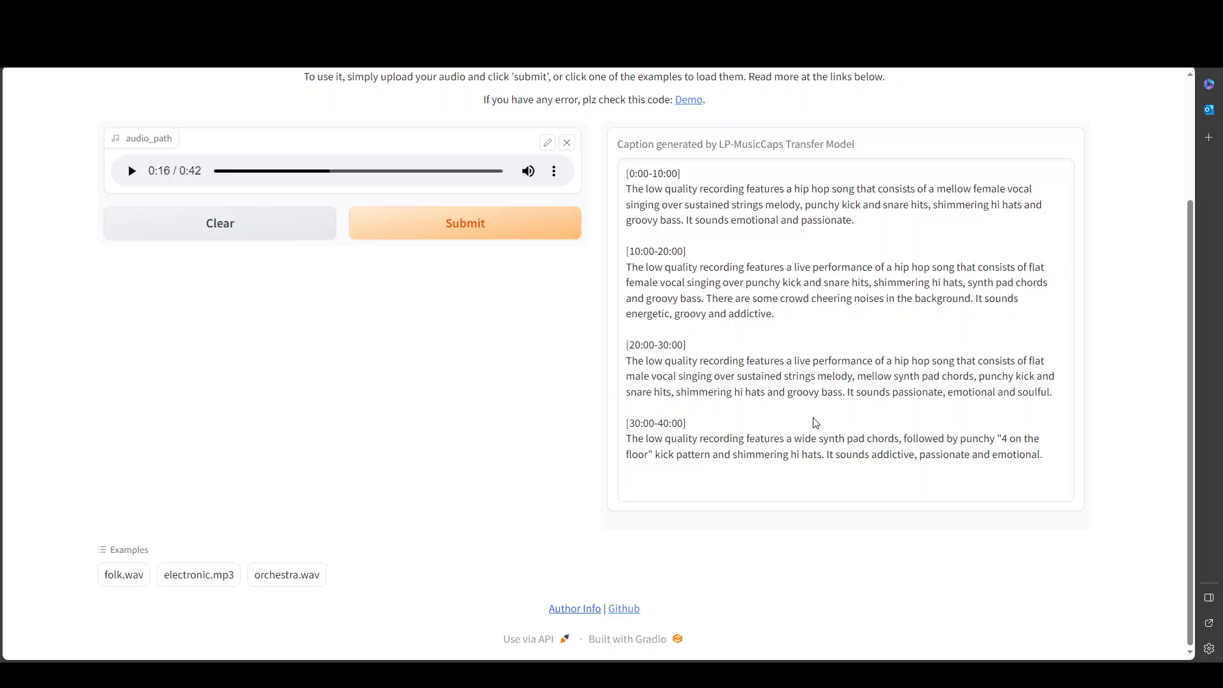
{"action": "mouse_move", "coordinate": [806, 398]}
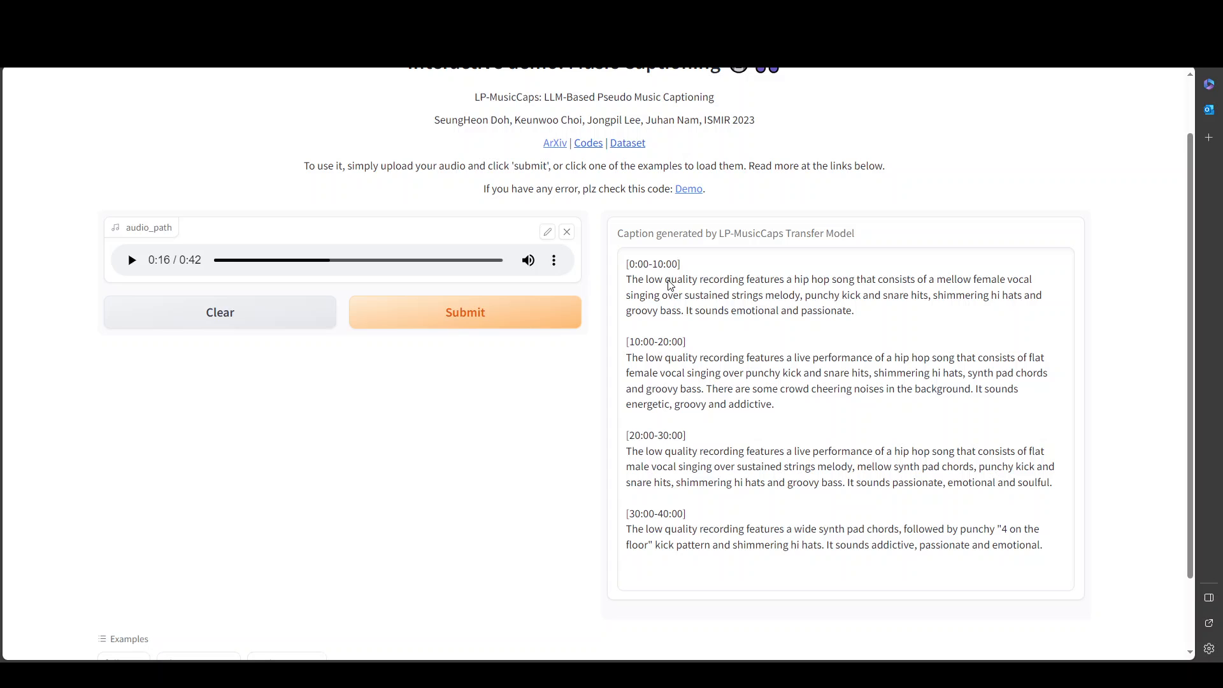
{"action": "mouse_move", "coordinate": [805, 437]}
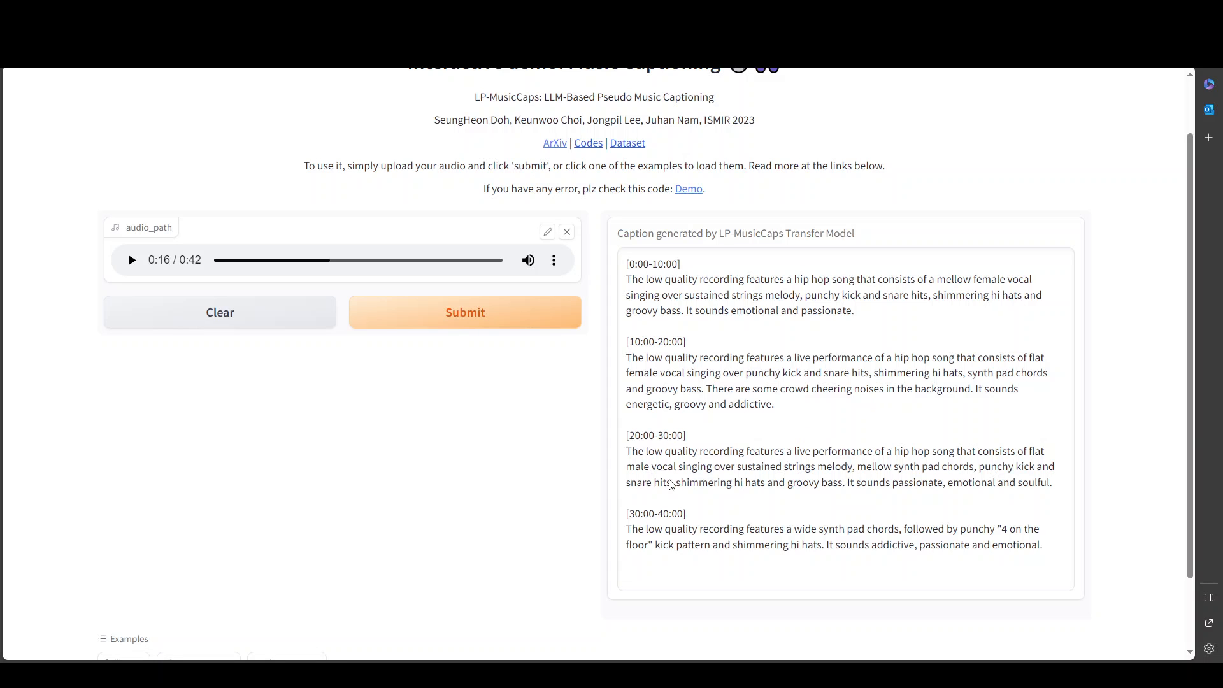
{"action": "mouse_move", "coordinate": [711, 464]}
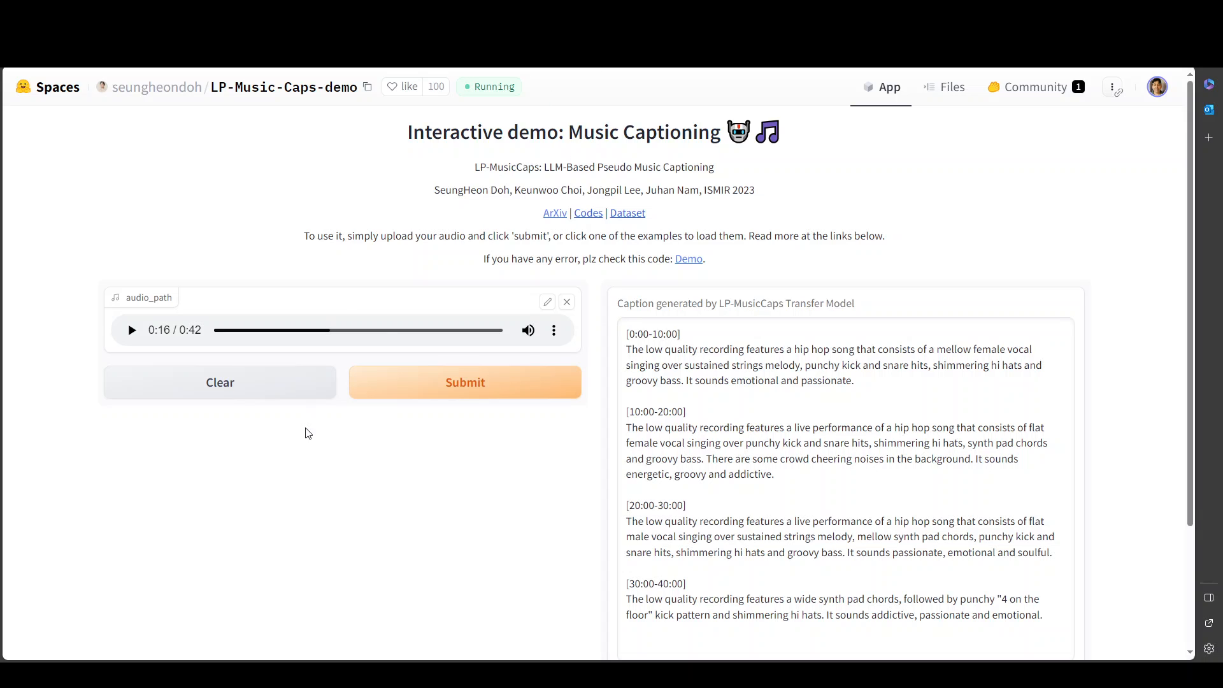
{"action": "mouse_move", "coordinate": [257, 460]}
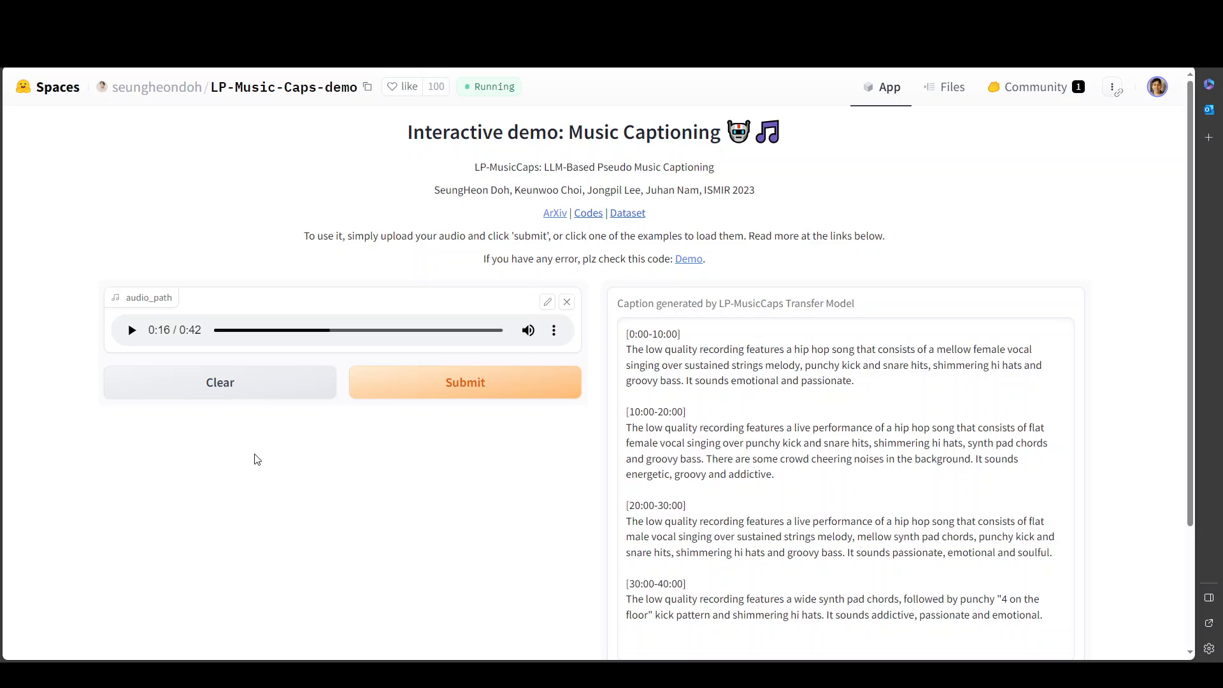